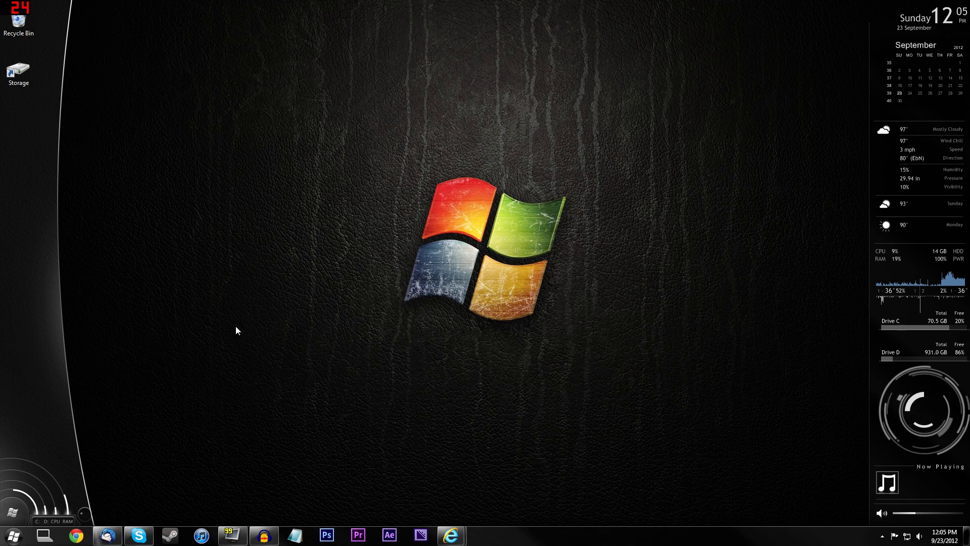
pyautogui.moveTo(183, 473)
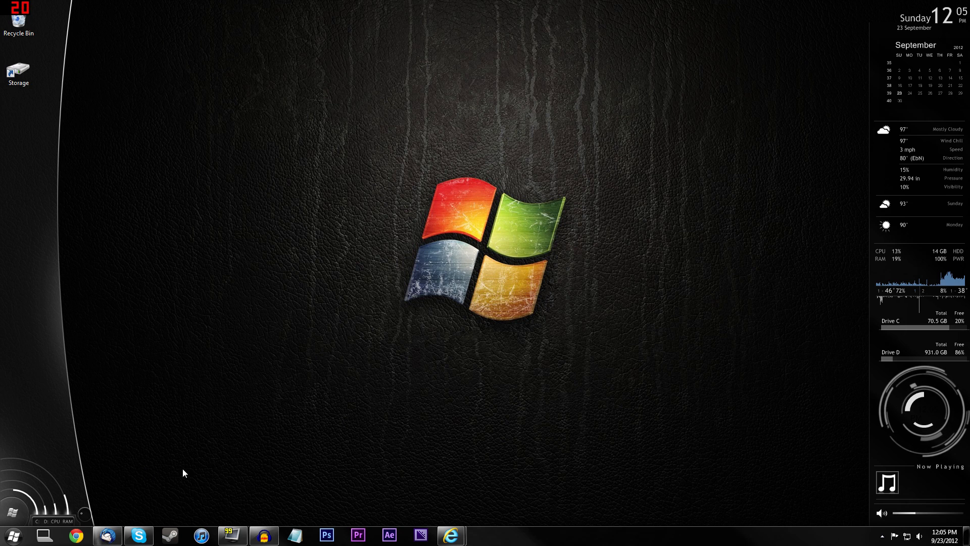
pyautogui.moveTo(345, 483)
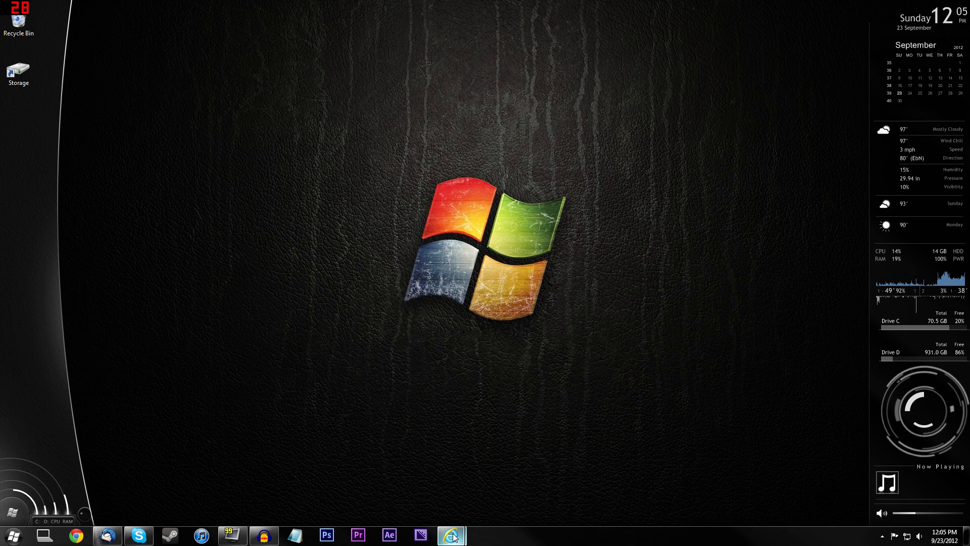
# Go to the minecraft.net download page and start downloading Minecraft_Server.exe
pyautogui.click(452, 536)
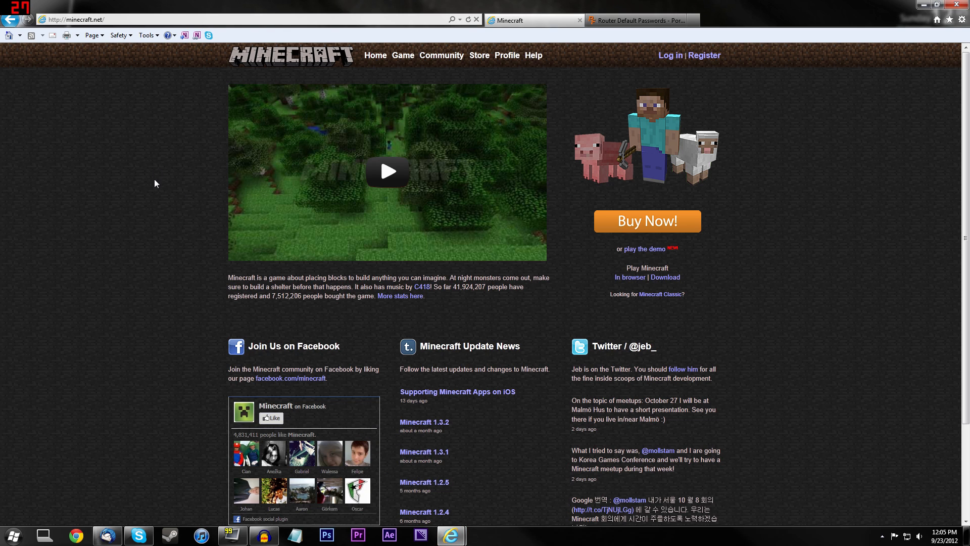
pyautogui.moveTo(394, 238)
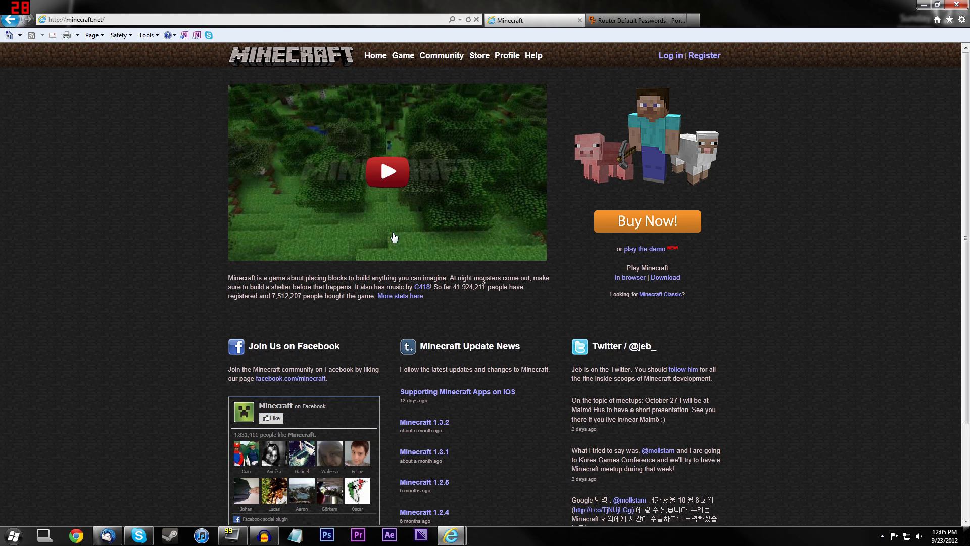
pyautogui.moveTo(585, 277)
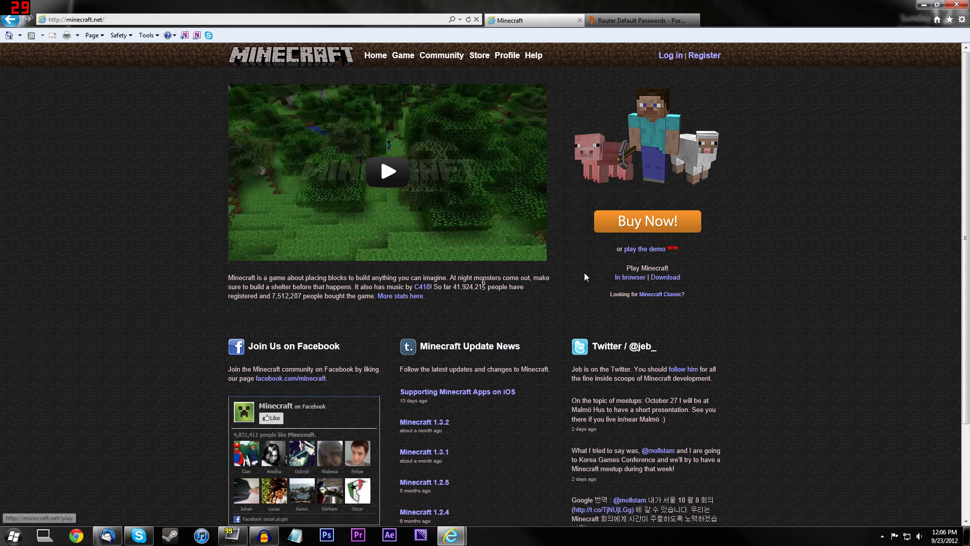
pyautogui.moveTo(300, 290)
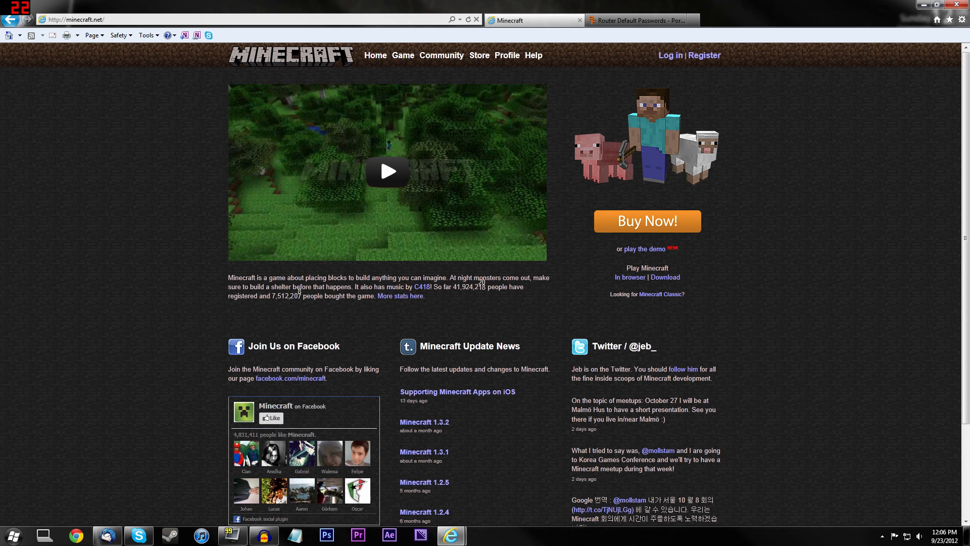
pyautogui.click(665, 277)
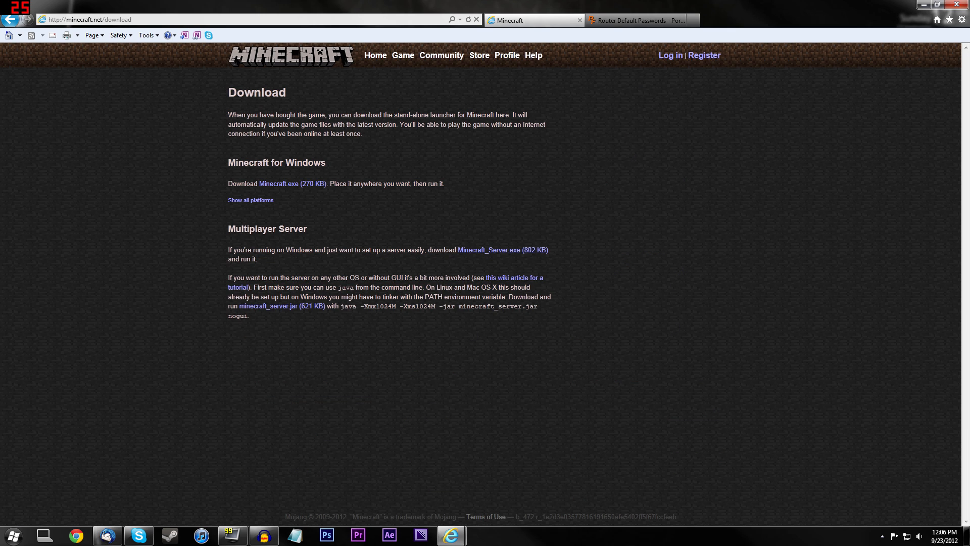
pyautogui.doubleClick(291, 228)
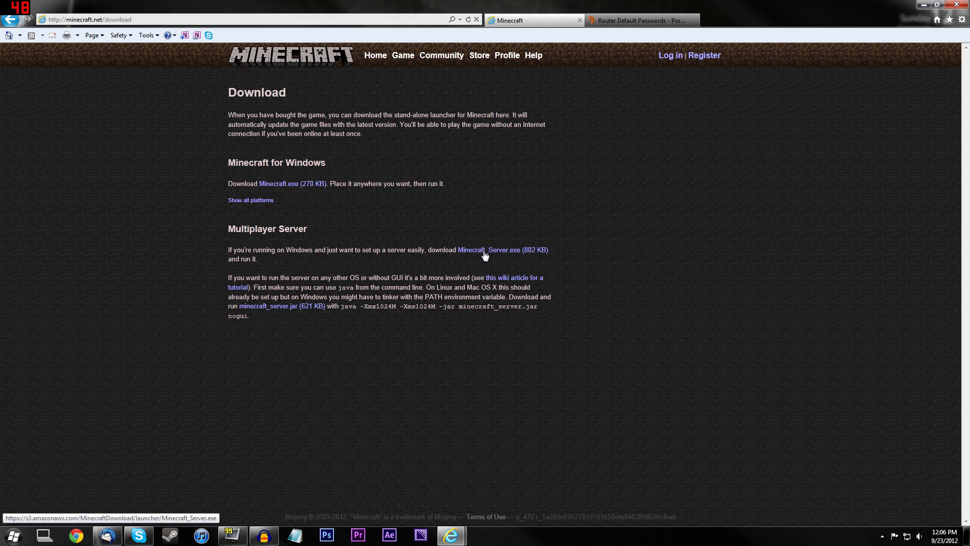
pyautogui.click(502, 250)
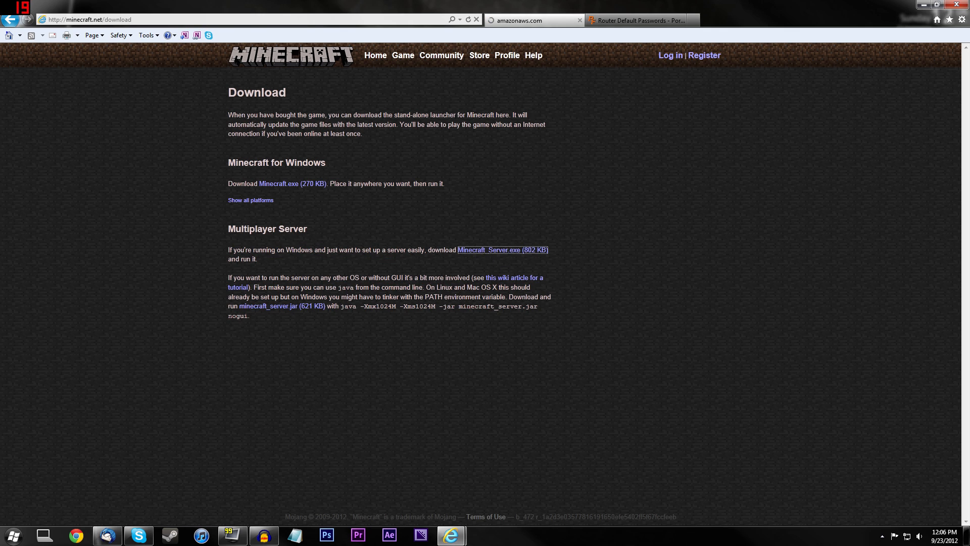
# Save the Minecraft_Server.exe download to the Desktop via Save as
pyautogui.click(503, 250)
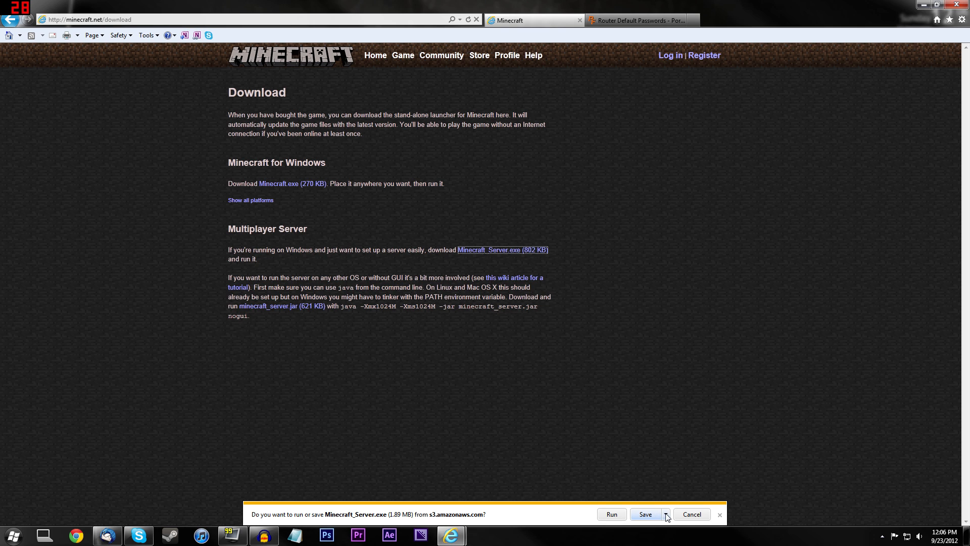
pyautogui.click(646, 514)
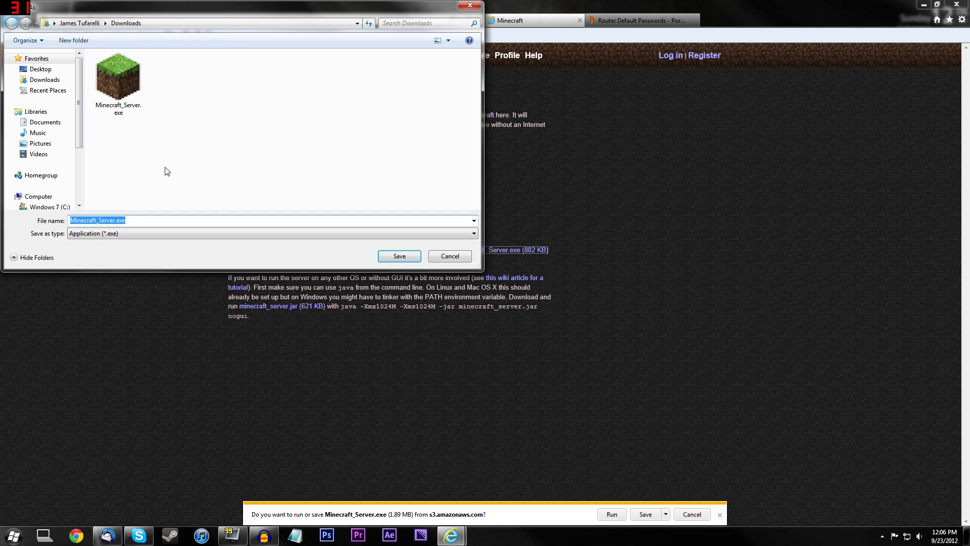
pyautogui.click(41, 69)
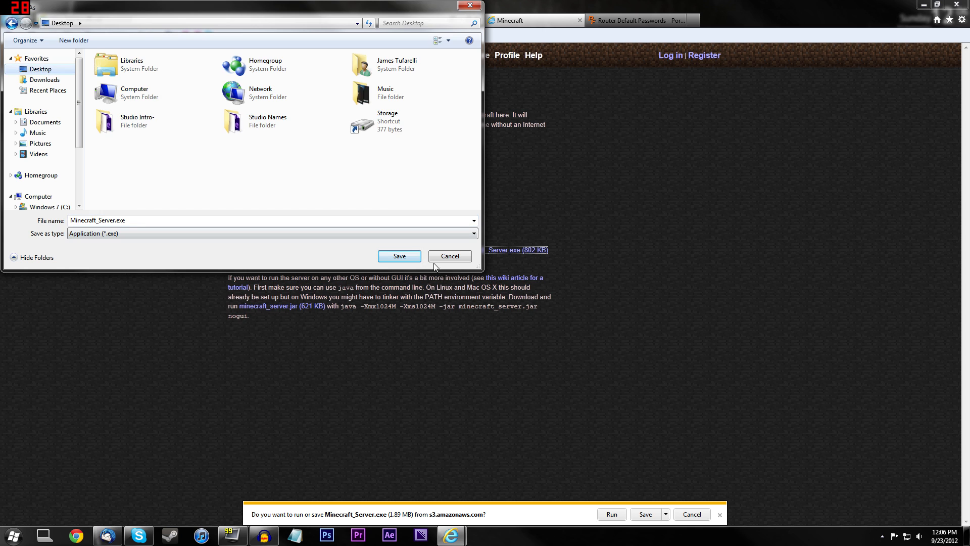
pyautogui.click(398, 256)
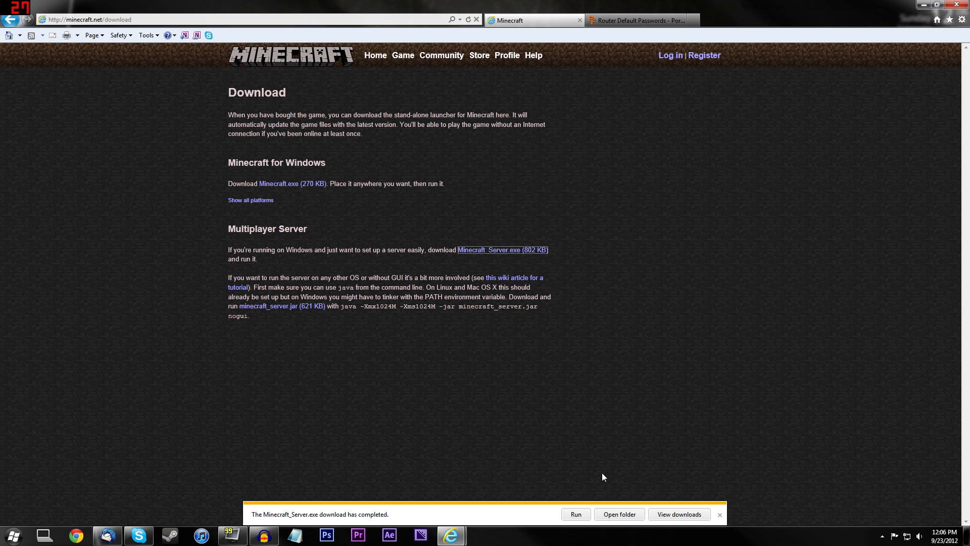
pyautogui.moveTo(922, 7)
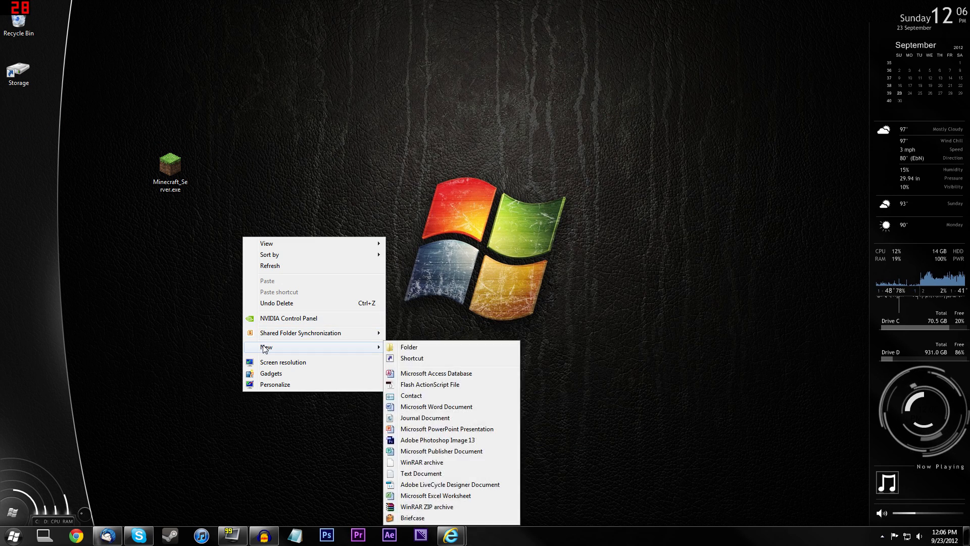
# Create a desktop folder named Server, move Minecraft_Server.exe into it and open it
pyautogui.click(409, 347)
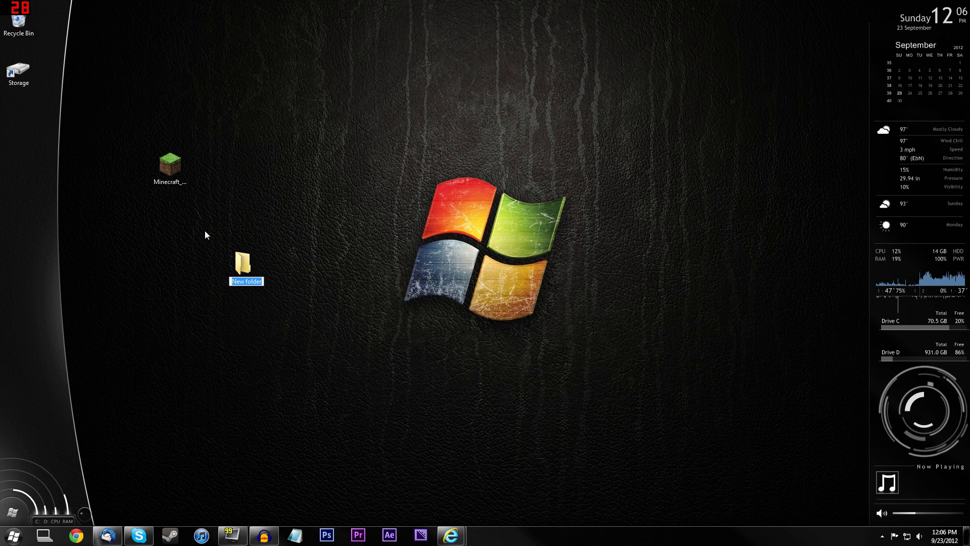
pyautogui.moveTo(278, 271)
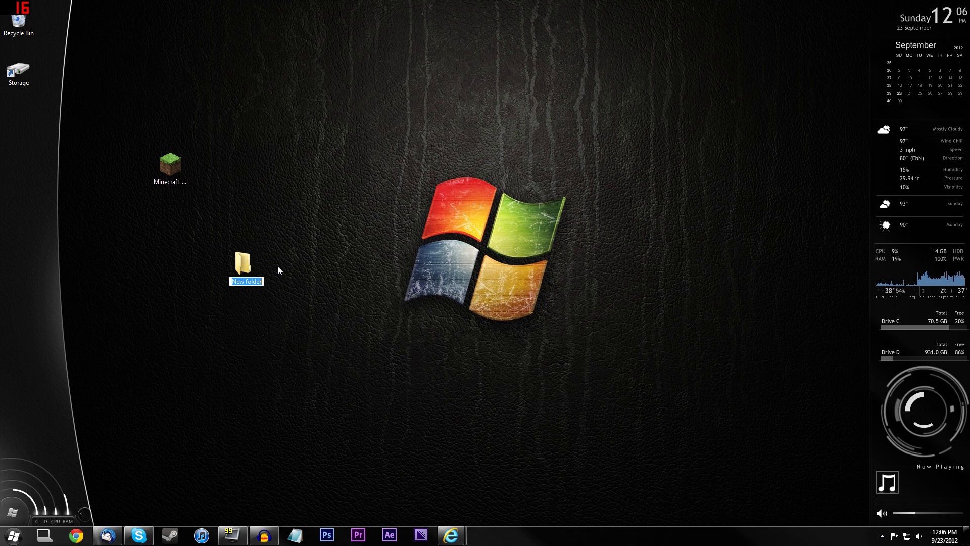
pyautogui.write('Server')
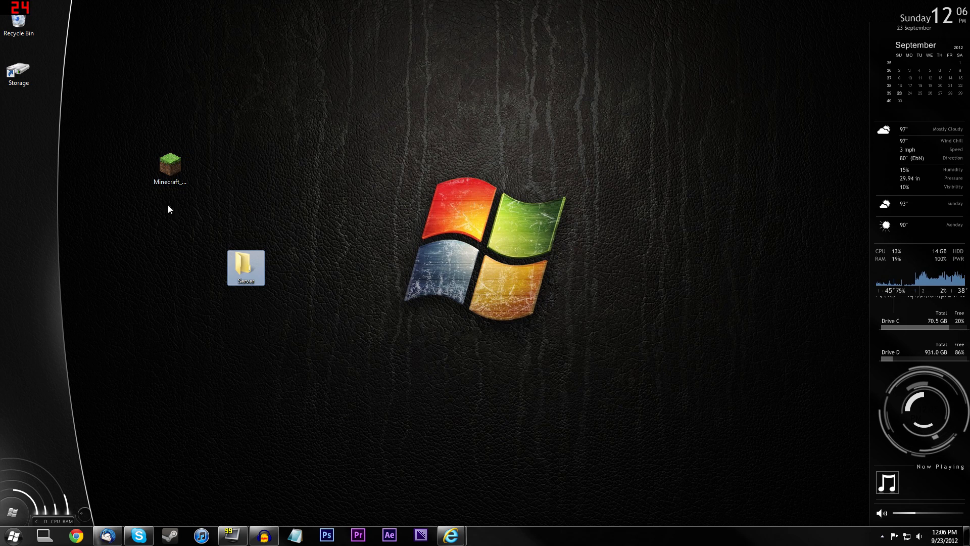
pyautogui.moveTo(168, 164); pyautogui.dragTo(245, 267)
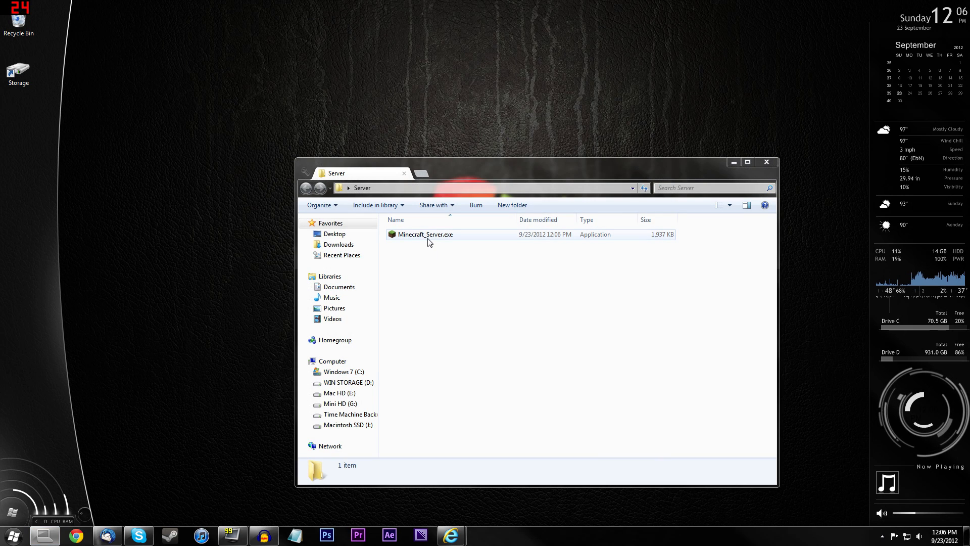
pyautogui.click(425, 234)
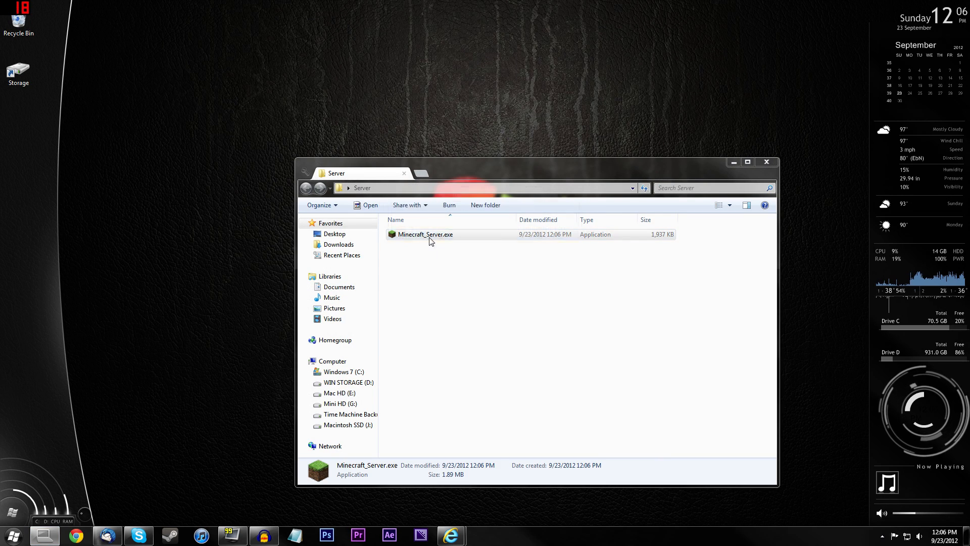
pyautogui.doubleClick(425, 234)
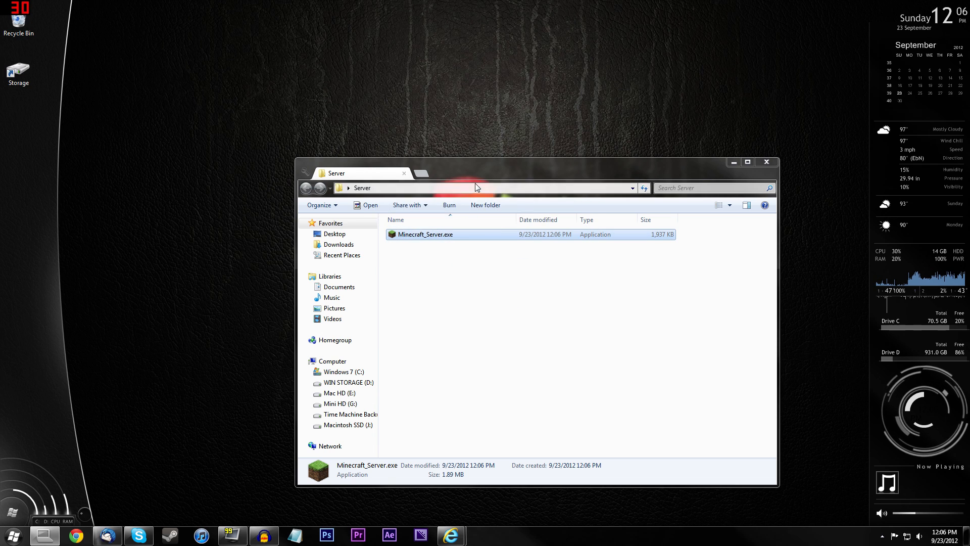
# Run Minecraft_Server.exe once to generate world and config files, then close it
pyautogui.doubleClick(426, 234)
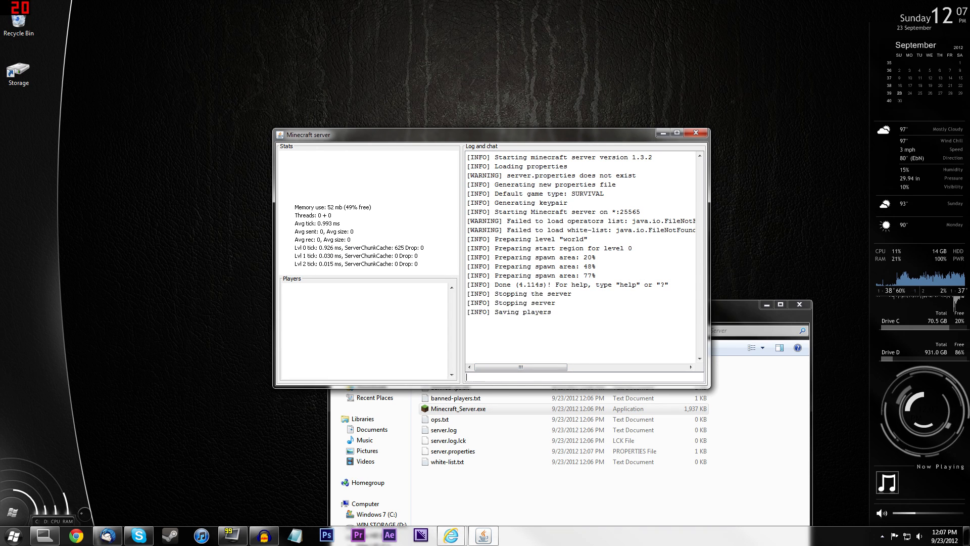
pyautogui.click(696, 133)
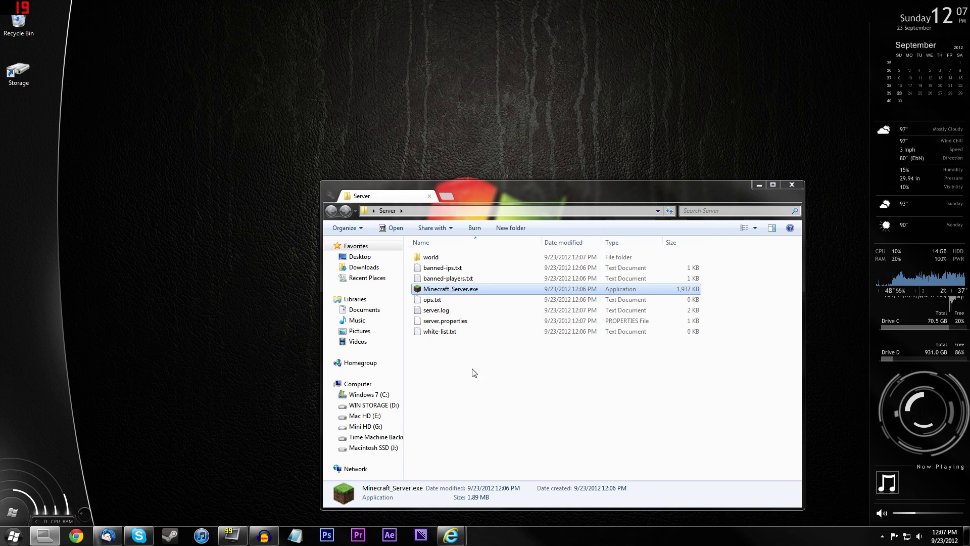
# Open server.properties and choose to select a program from the installed list
pyautogui.click(445, 320)
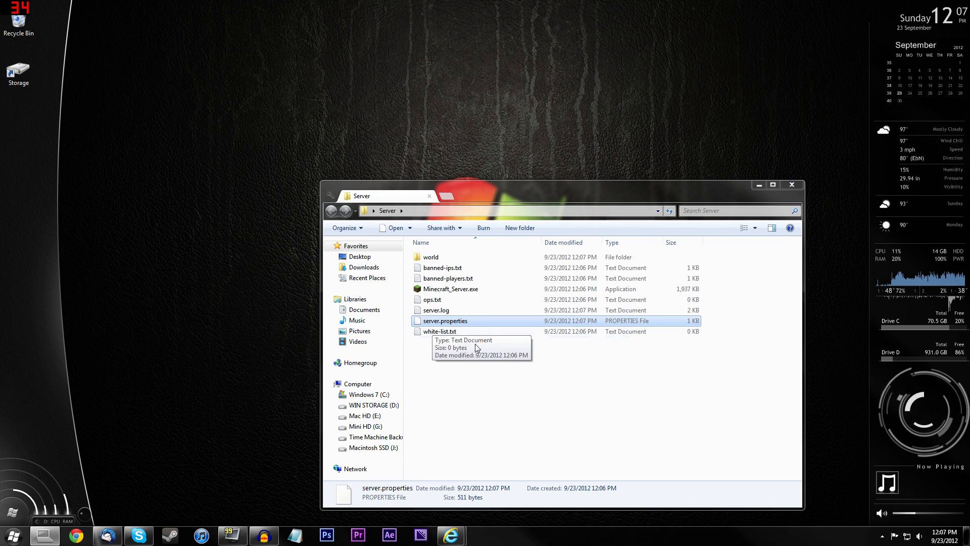
pyautogui.doubleClick(445, 320)
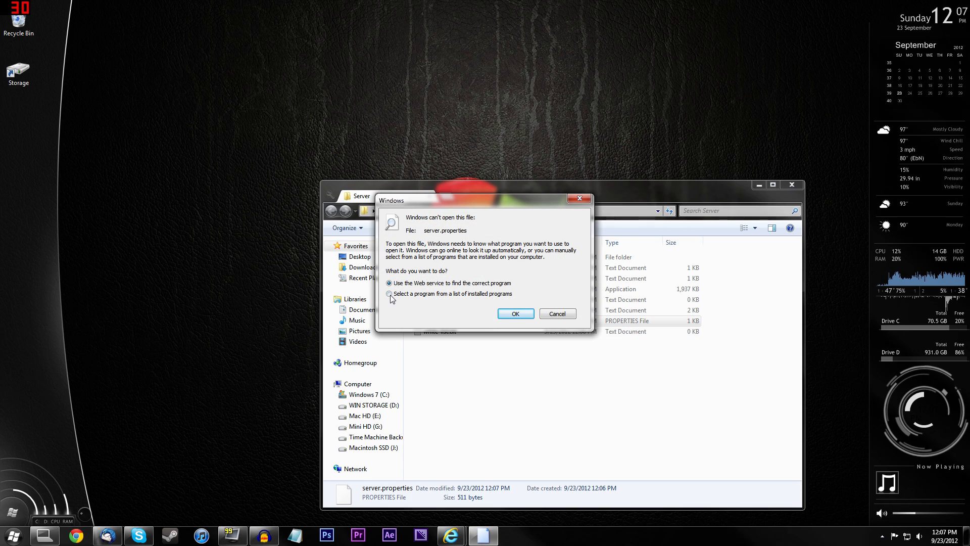
pyautogui.click(389, 293)
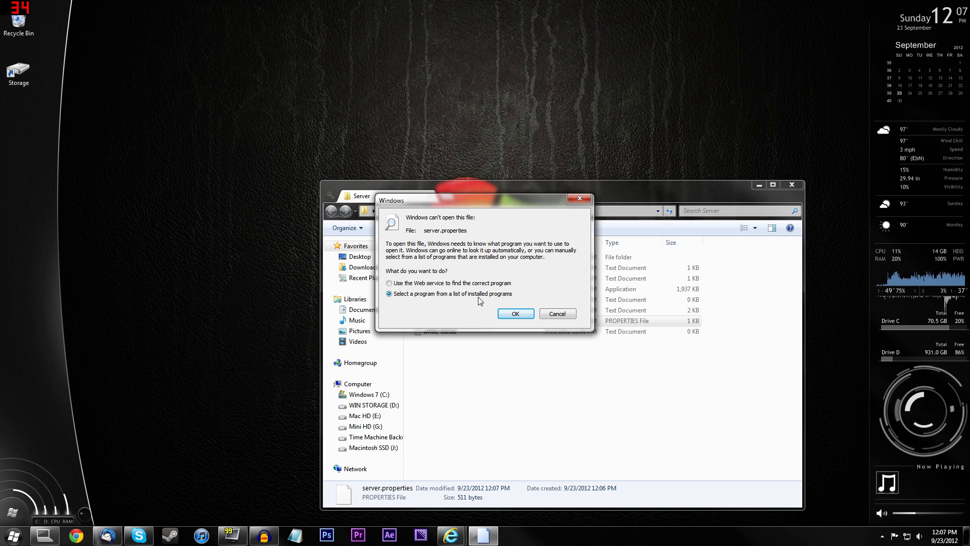
pyautogui.click(515, 313)
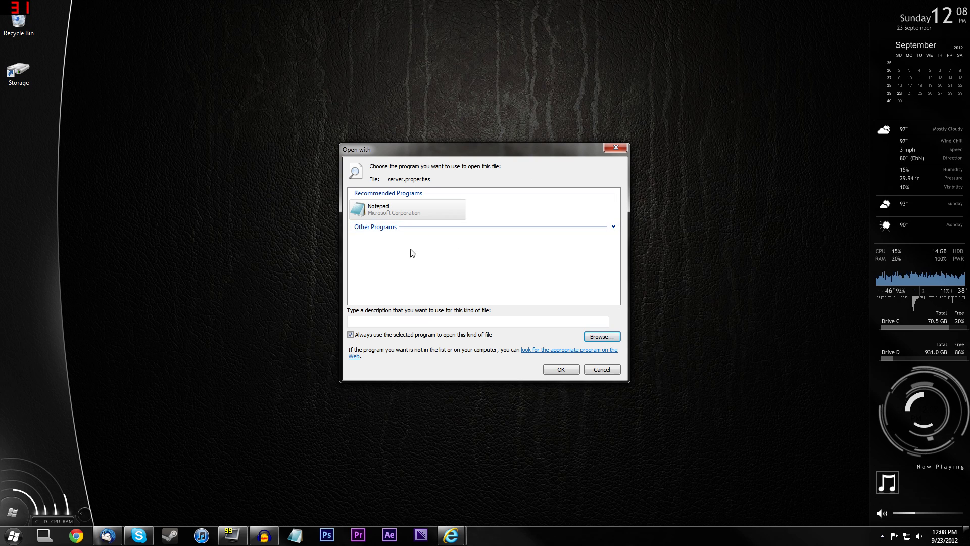
pyautogui.moveTo(452, 283)
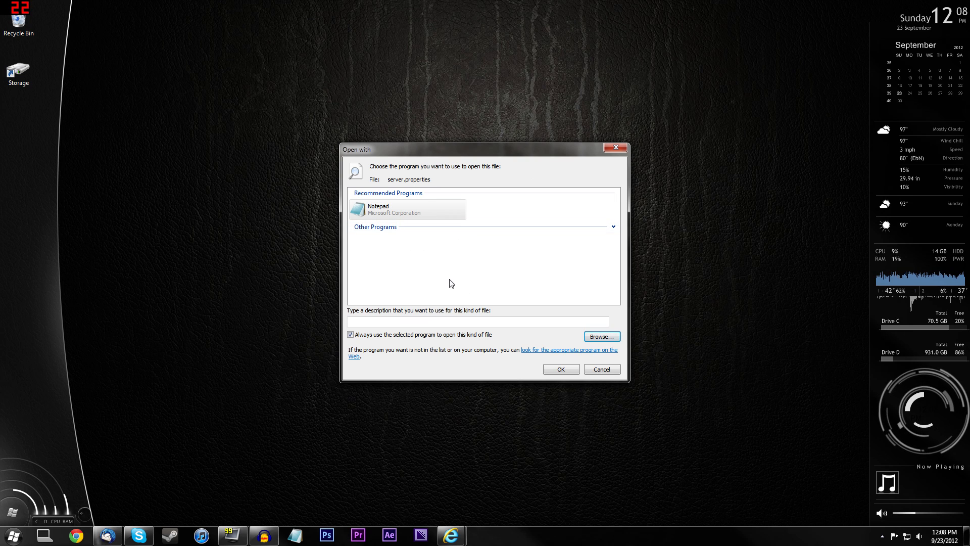
pyautogui.moveTo(460, 256)
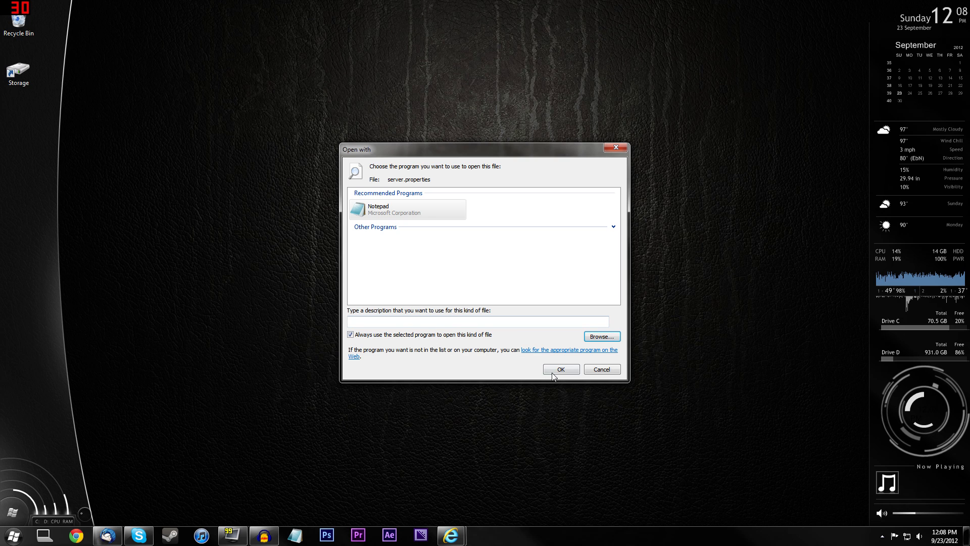
# Open server.properties in Notepad, change pvp from true to false, note port 25565, and close
pyautogui.click(560, 368)
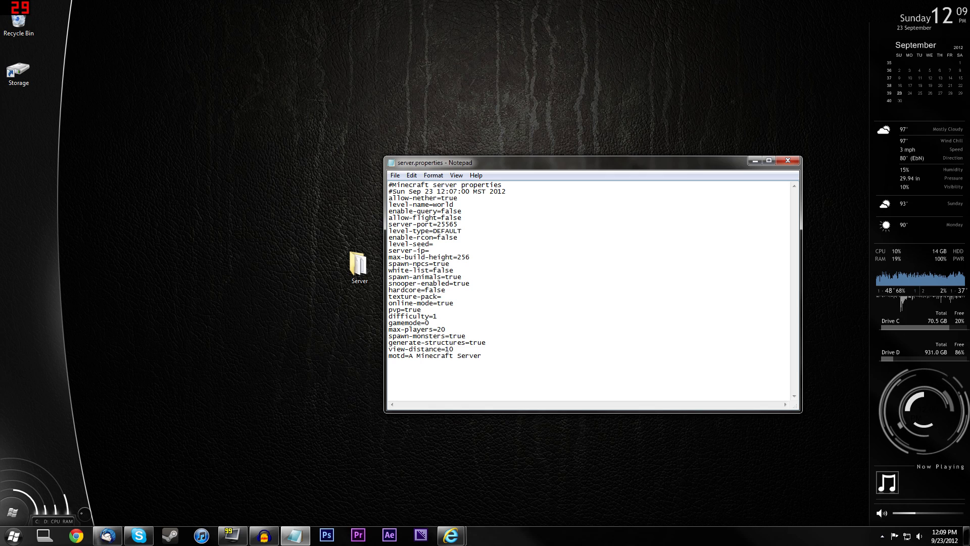
pyautogui.doubleClick(413, 309)
pyautogui.write('fals')
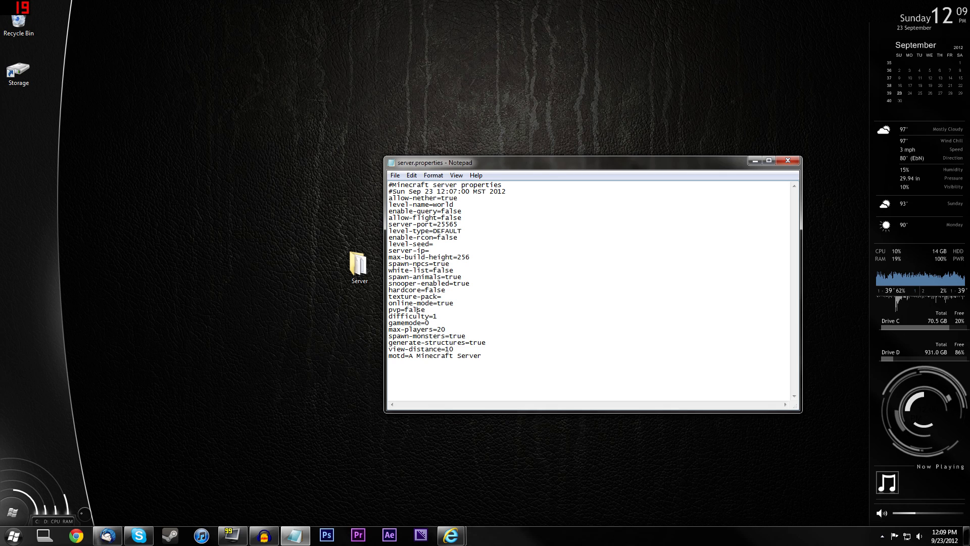
pyautogui.doubleClick(468, 355)
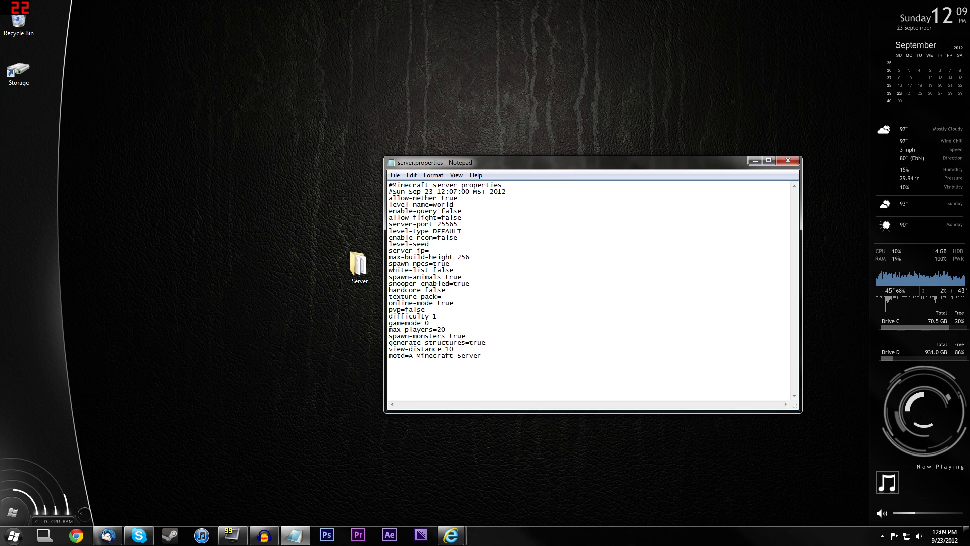
pyautogui.doubleClick(445, 224)
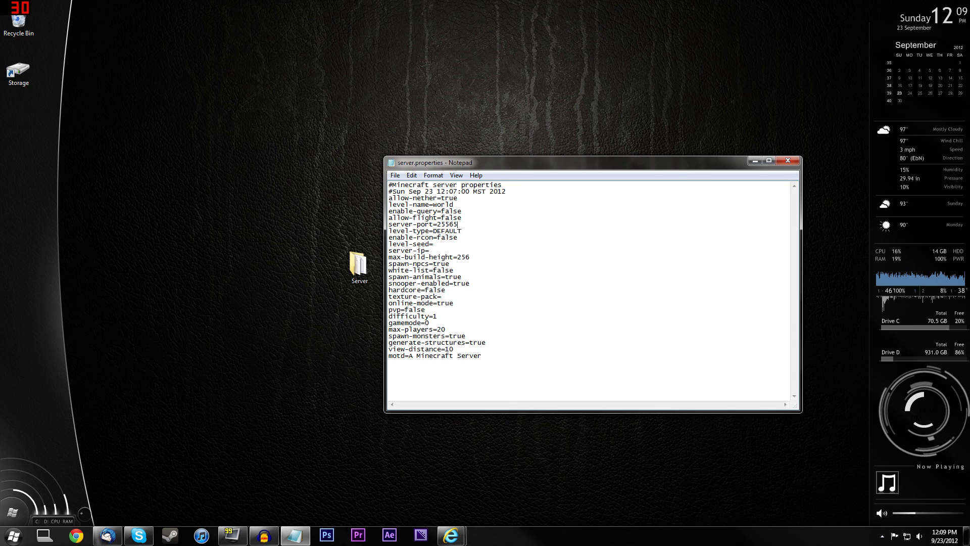
pyautogui.click(787, 161)
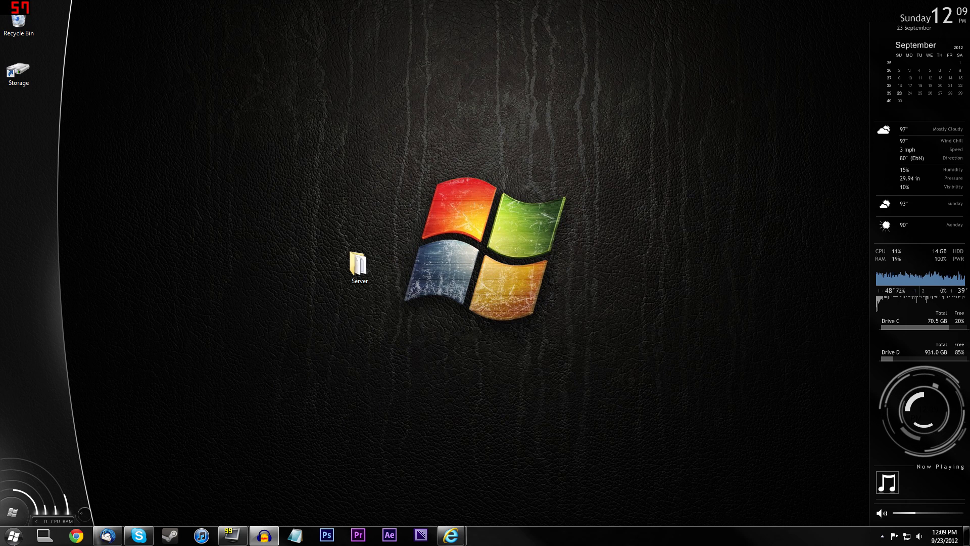
# Search the Start menu for cmd and launch cmd.exe
pyautogui.click(11, 536)
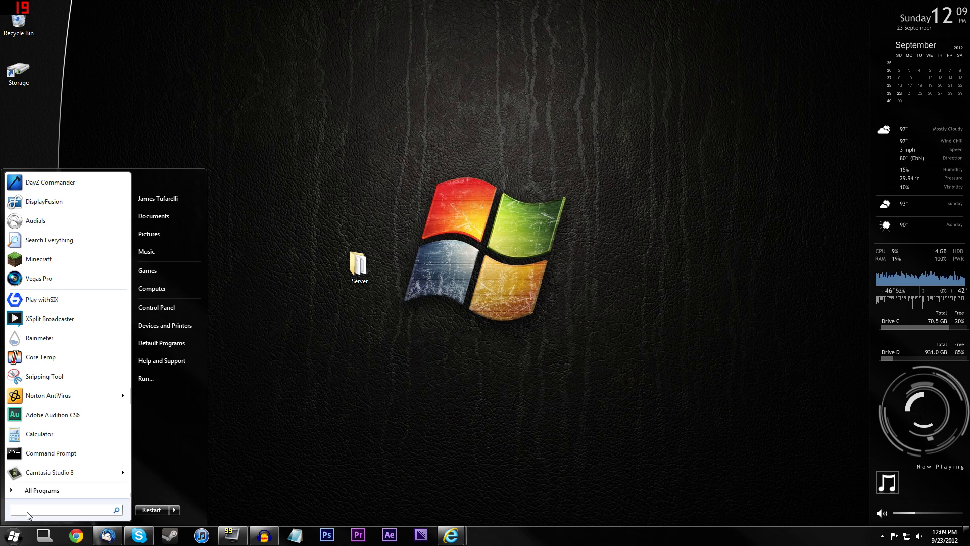
pyautogui.write('cmd')
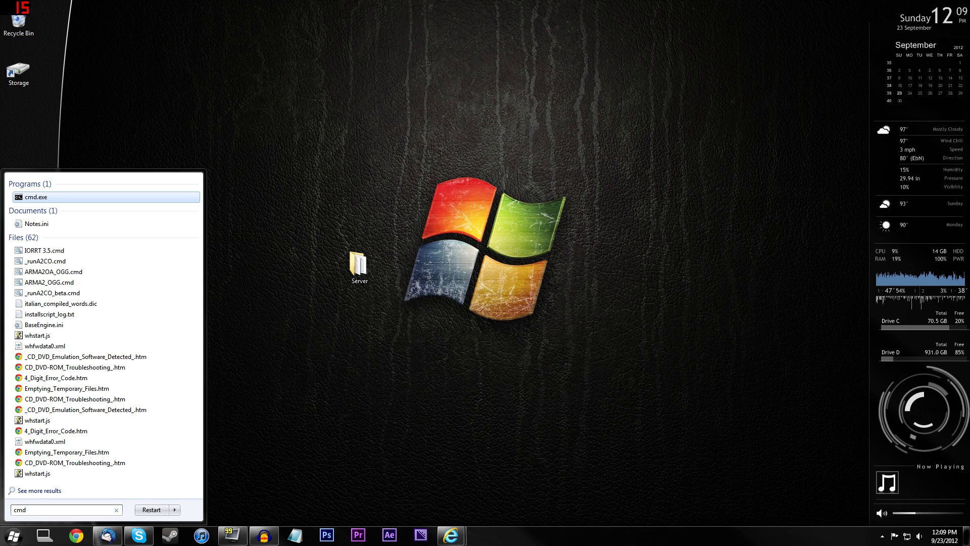
pyautogui.click(37, 197)
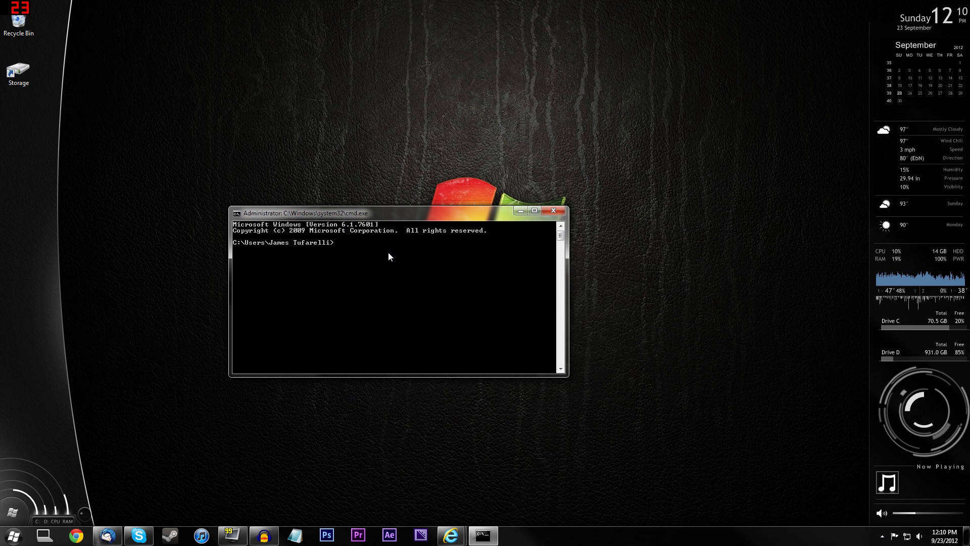
# Run ipconfig to show IPv4 address 192.168.1.116 and default gateway 192.168.1.1
pyautogui.write('ipconfig')
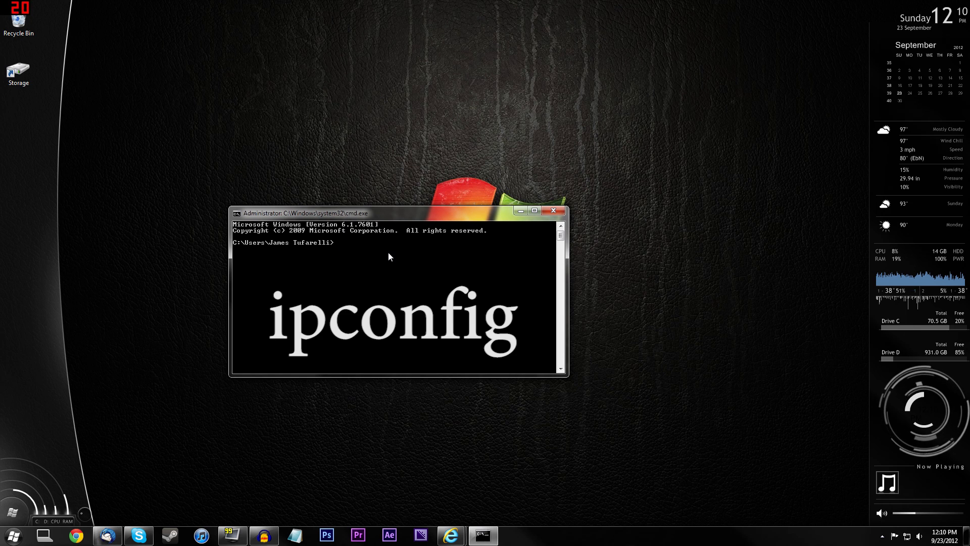
pyautogui.write('ipconfig')
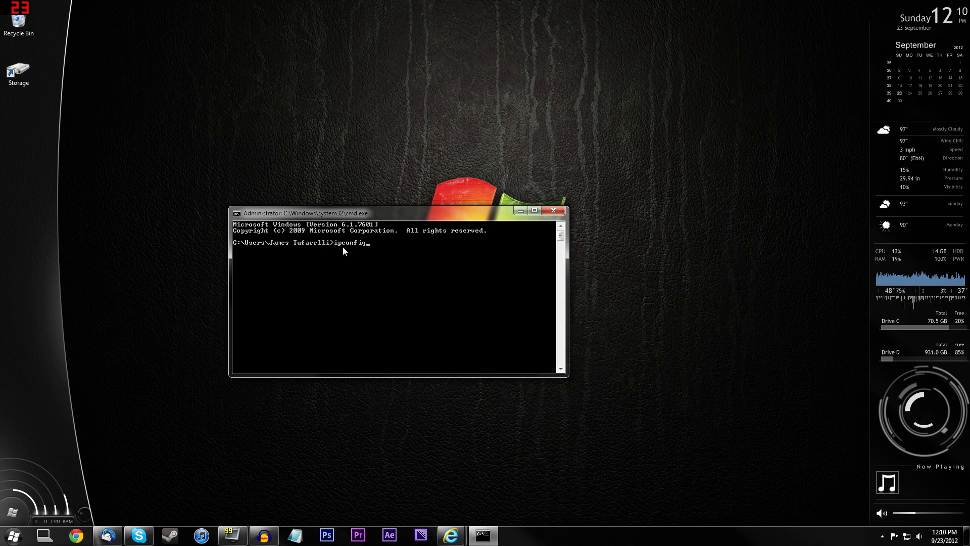
pyautogui.click(520, 210)
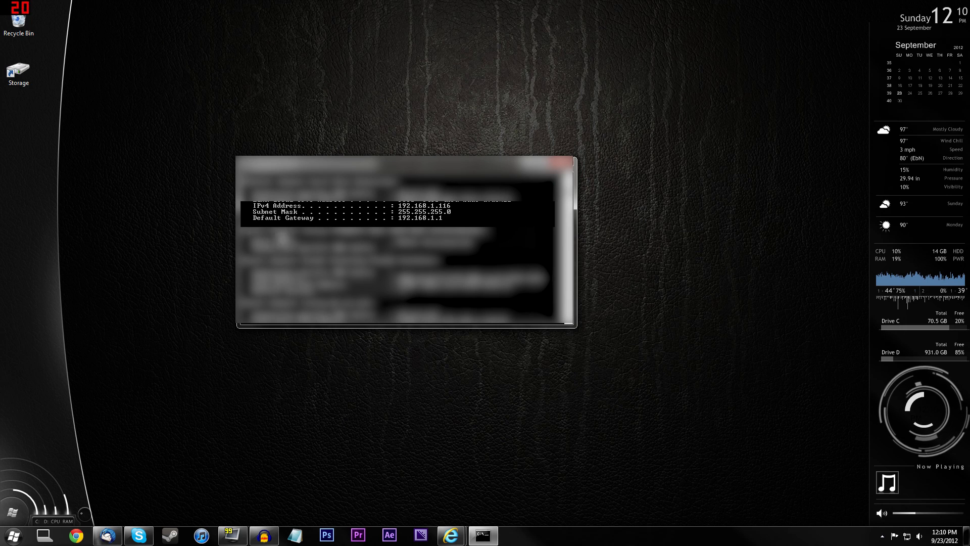
pyautogui.moveTo(339, 218)
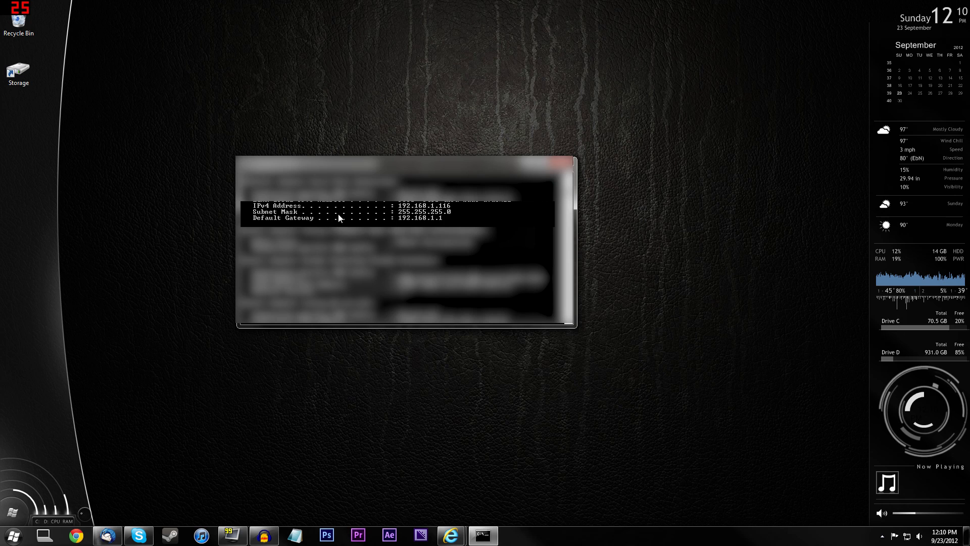
pyautogui.moveTo(443, 213)
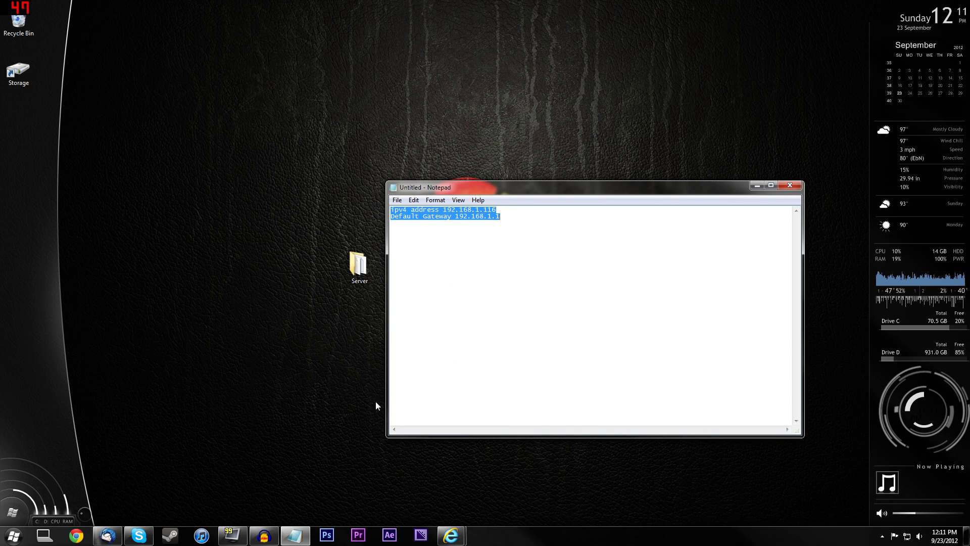
pyautogui.moveTo(452, 536)
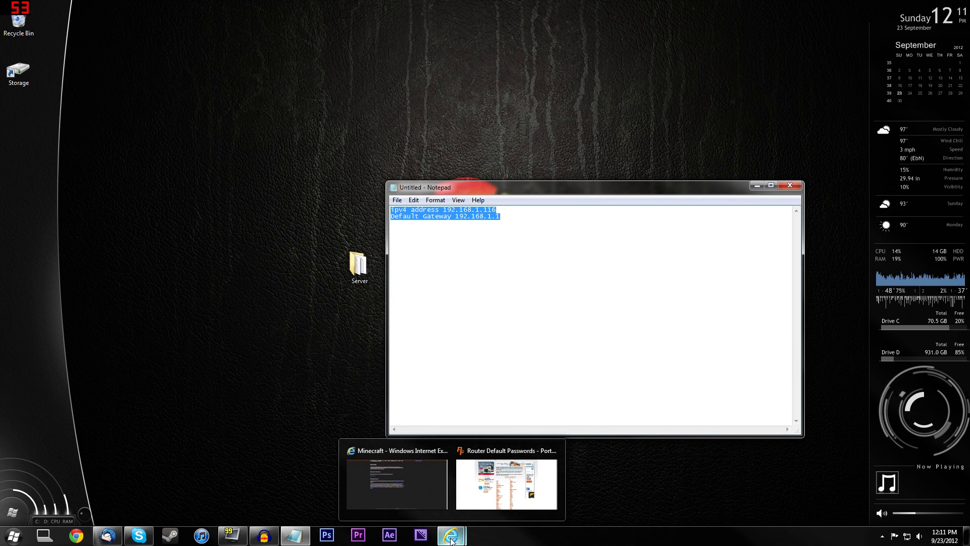
# Browse to the router address 192.168.1.1 in Internet Explorer
pyautogui.click(396, 483)
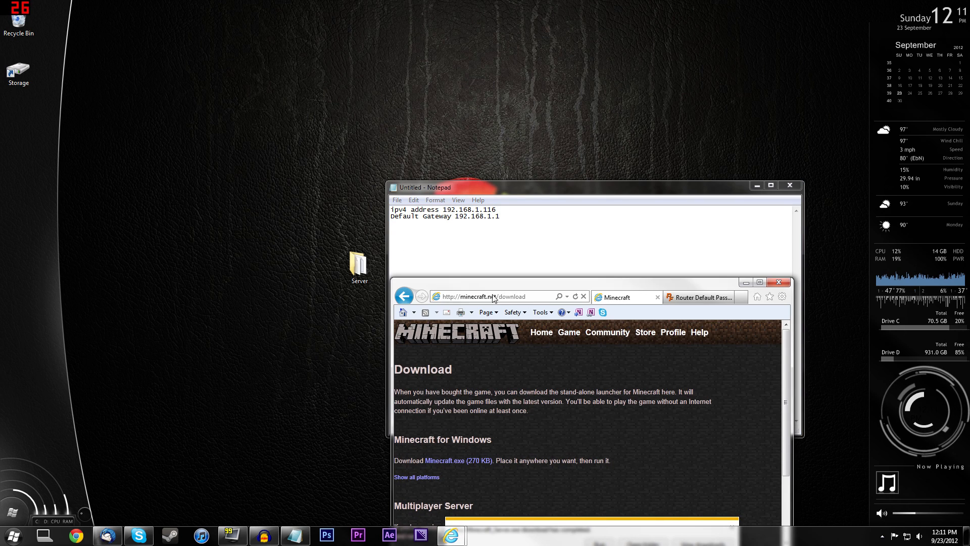
pyautogui.click(495, 296)
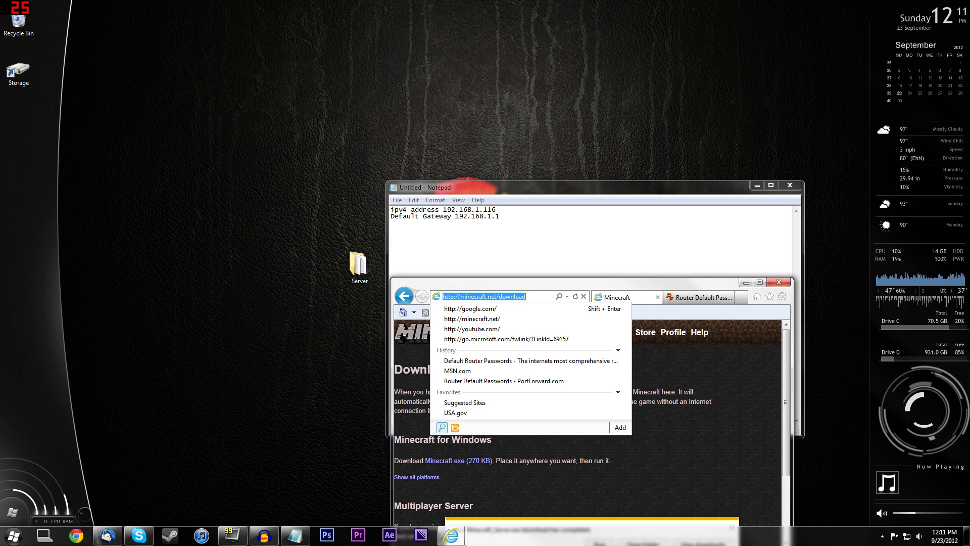
pyautogui.write('192')
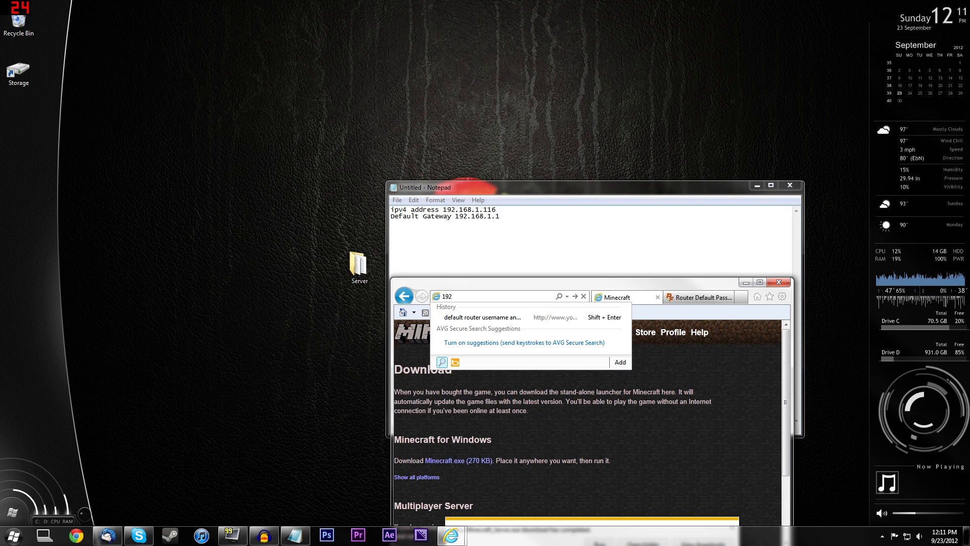
pyautogui.write('.168.1.1/')
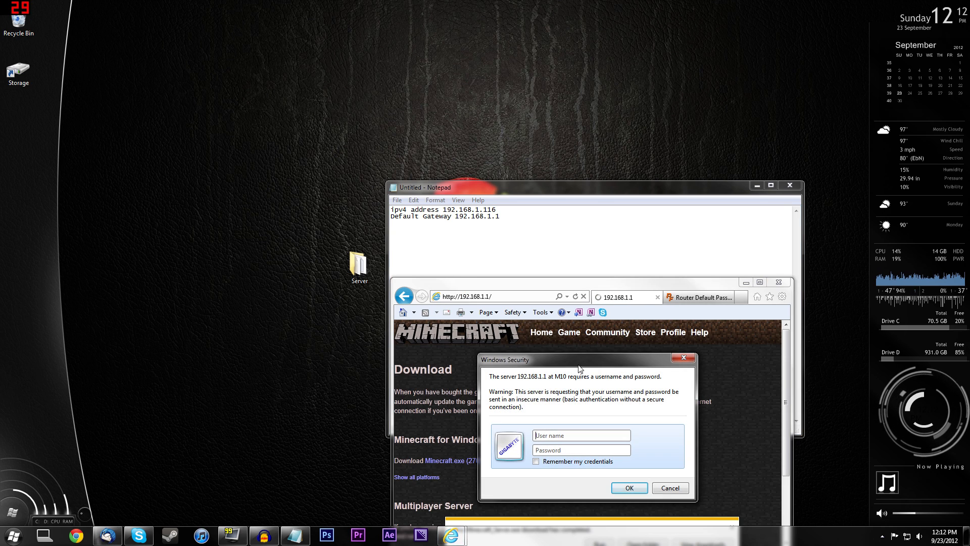
pyautogui.moveTo(626, 416)
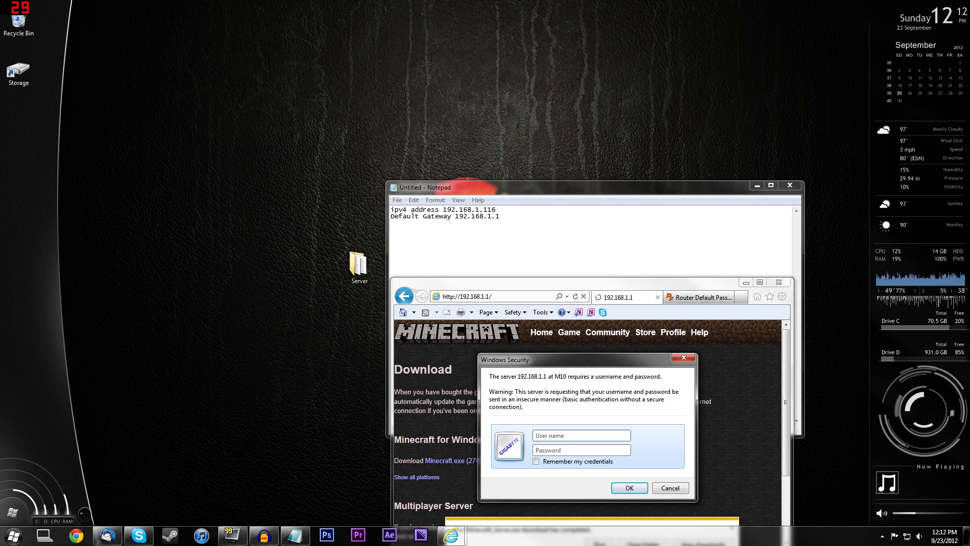
# Sign in to the Cisco router as admin, then switch to the Router Default Passwords page
pyautogui.write('ad')
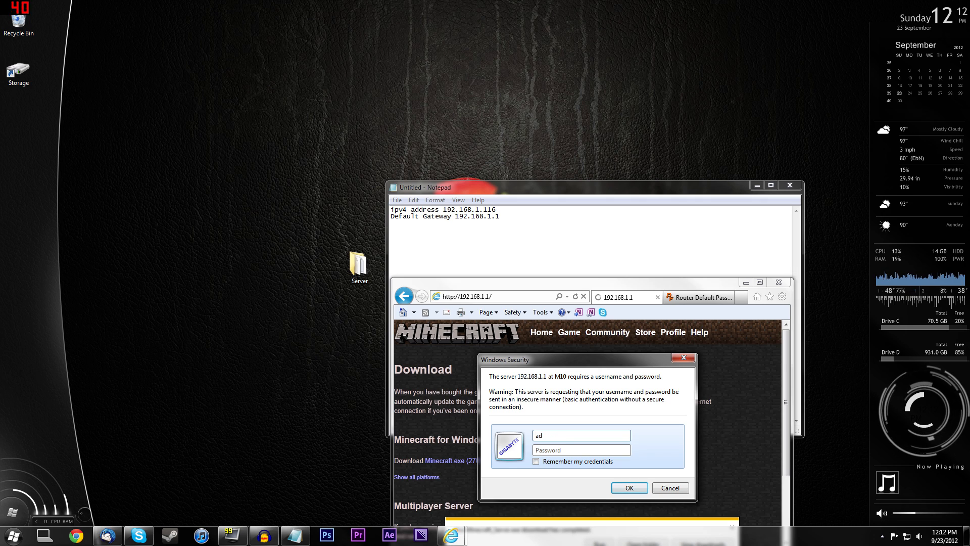
pyautogui.write('min')
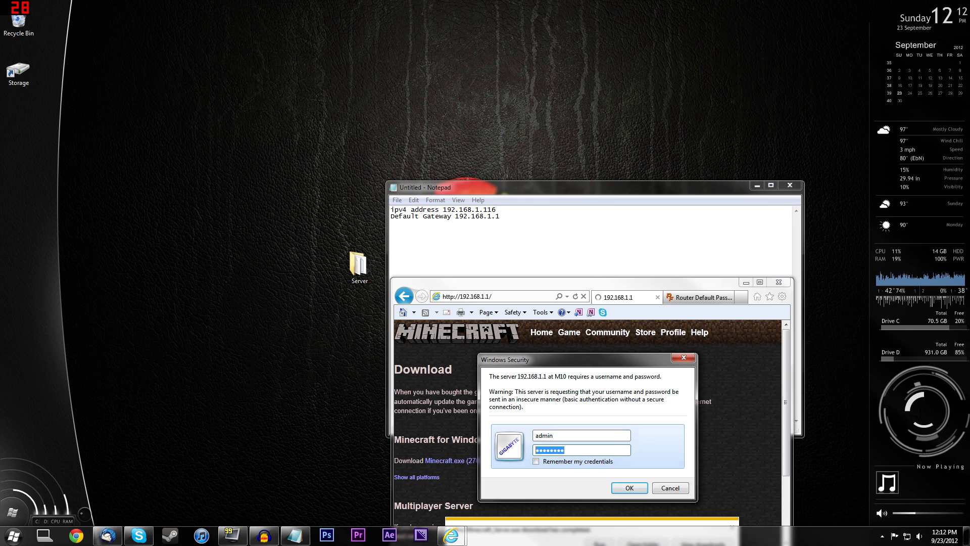
pyautogui.click(630, 487)
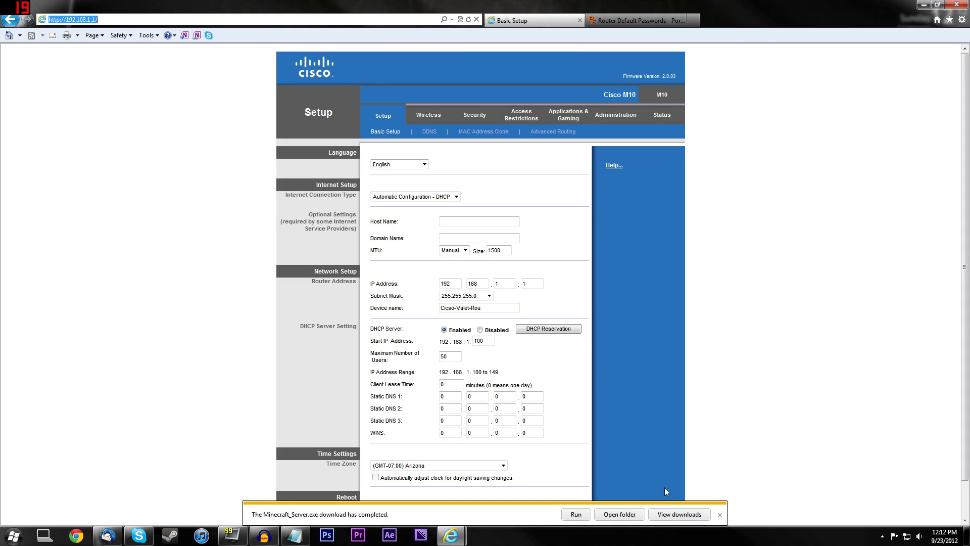
pyautogui.click(719, 515)
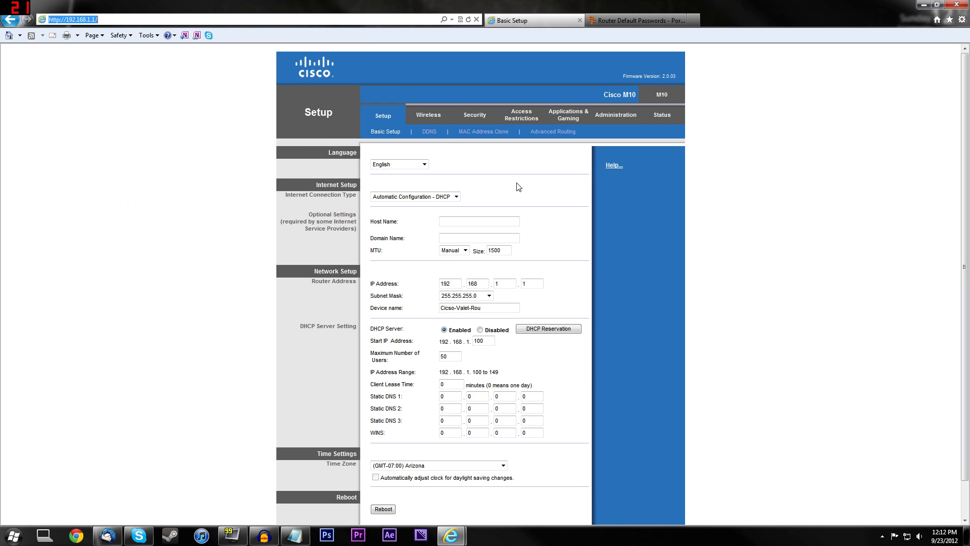
pyautogui.click(638, 20)
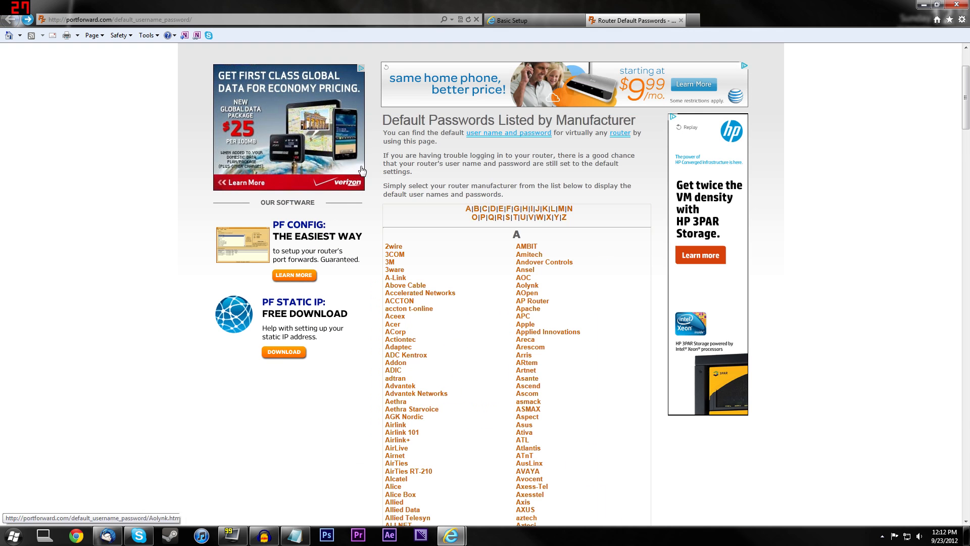
pyautogui.moveTo(589, 316)
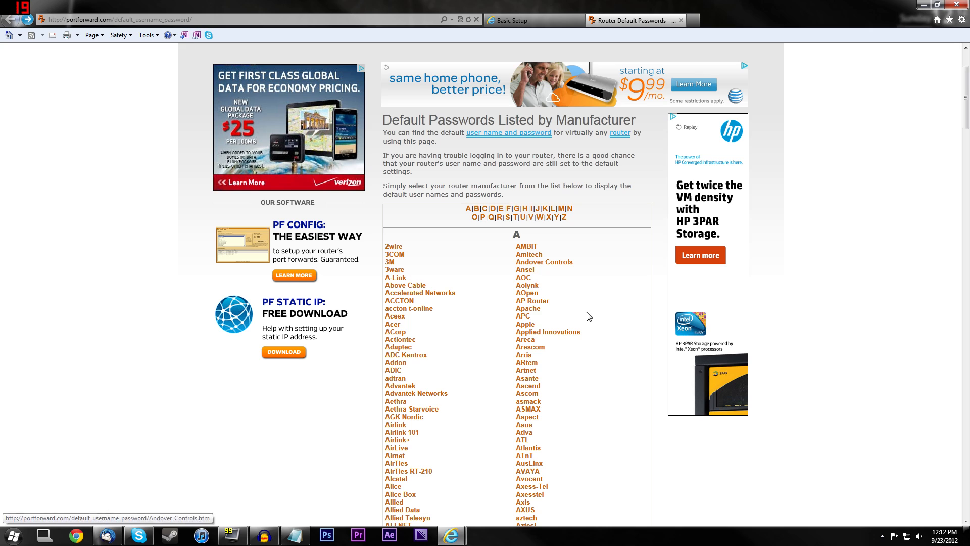
pyautogui.moveTo(396, 333)
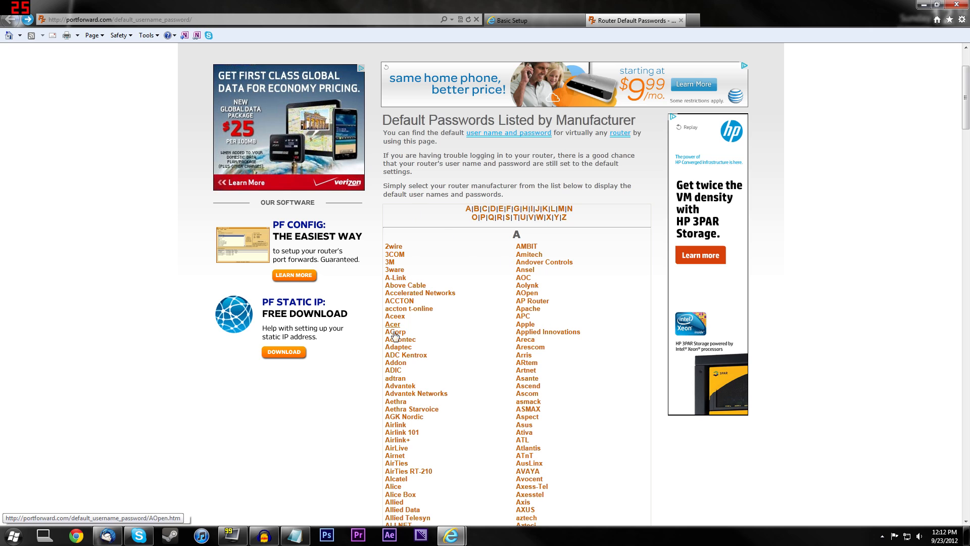
pyautogui.moveTo(417, 365)
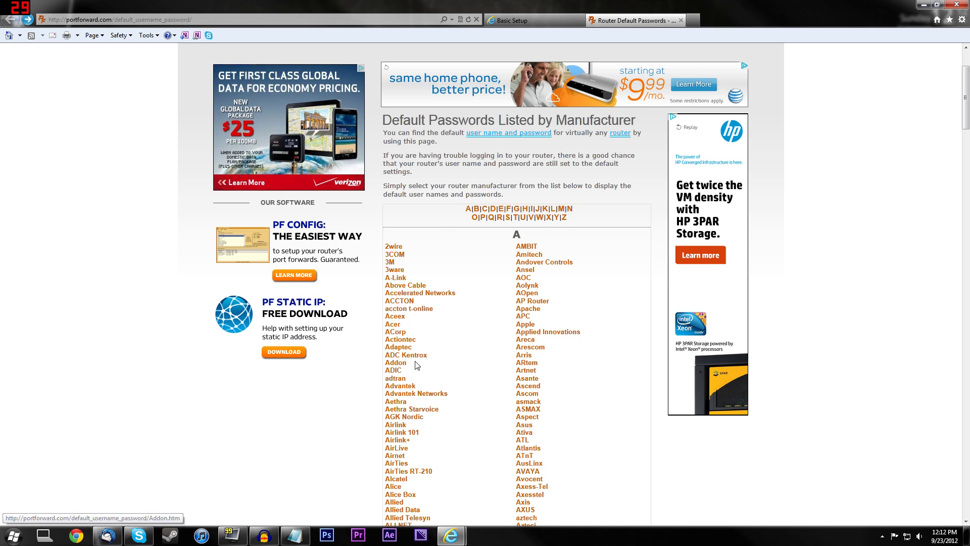
# Find Linksys/Cisco in the PortForward.com manufacturer list and open its default passwords
pyautogui.scroll(-3)
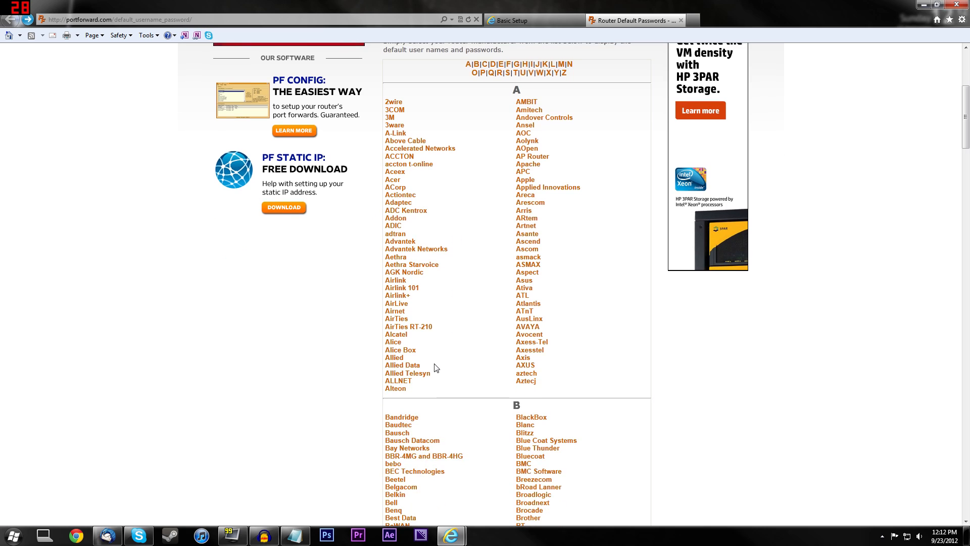
pyautogui.scroll(-3)
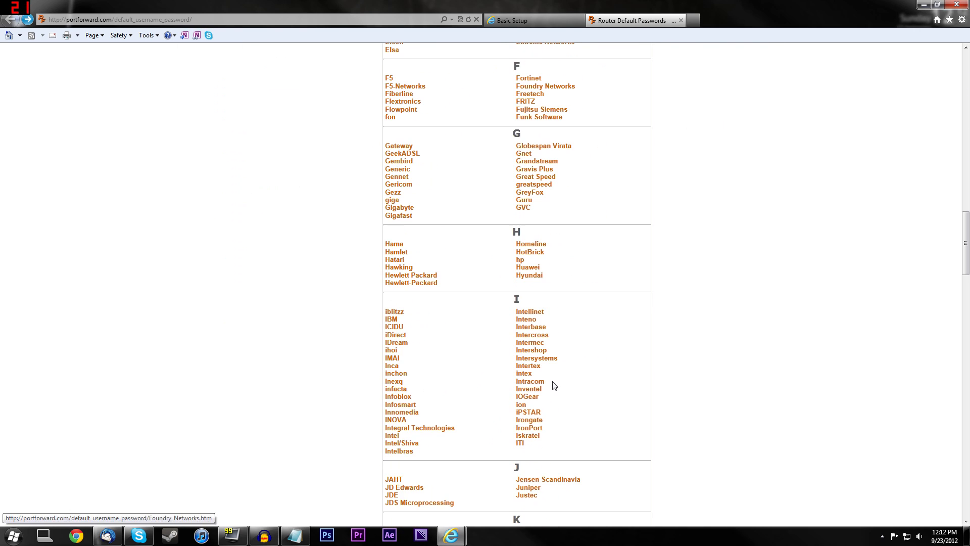
pyautogui.scroll(-3)
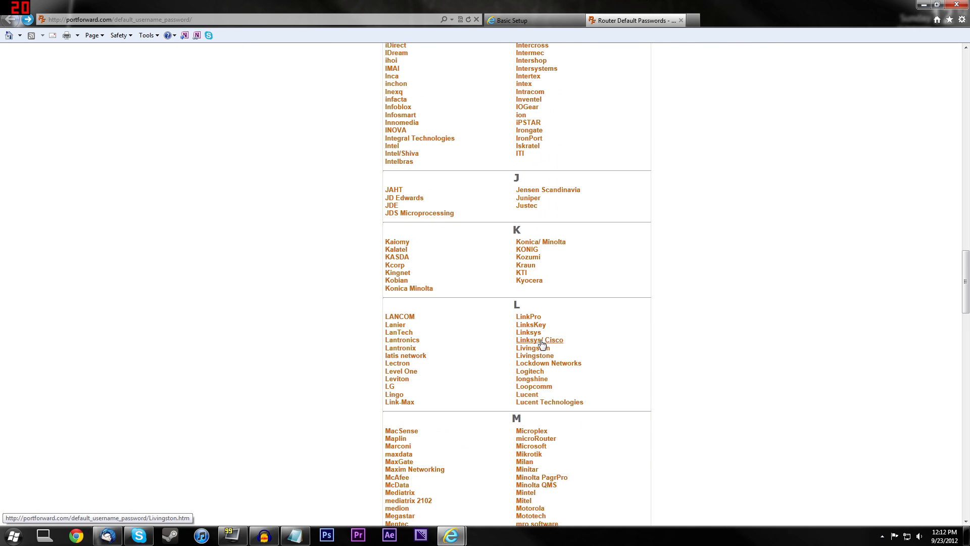
pyautogui.click(528, 332)
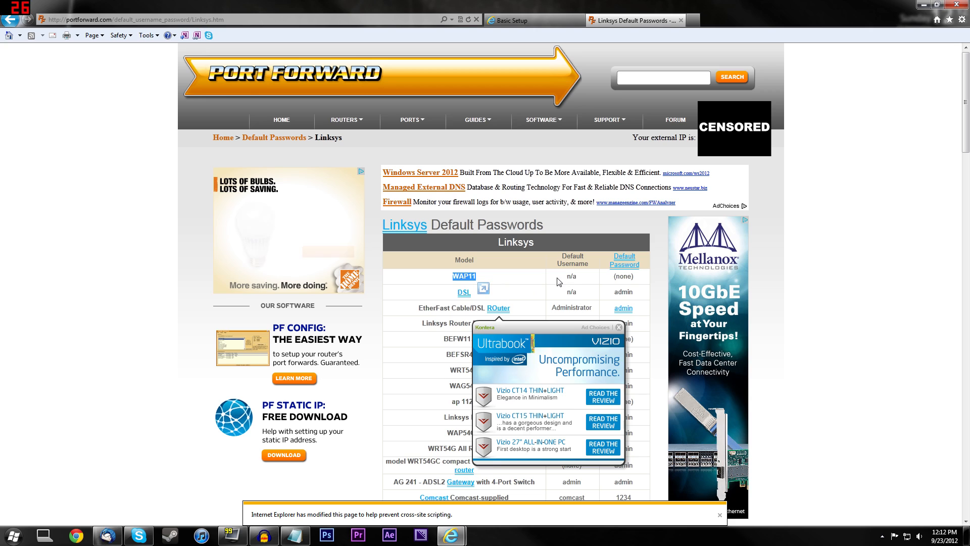
# Review the Linksys default credentials table, then return to the router setup tab
pyautogui.click(619, 326)
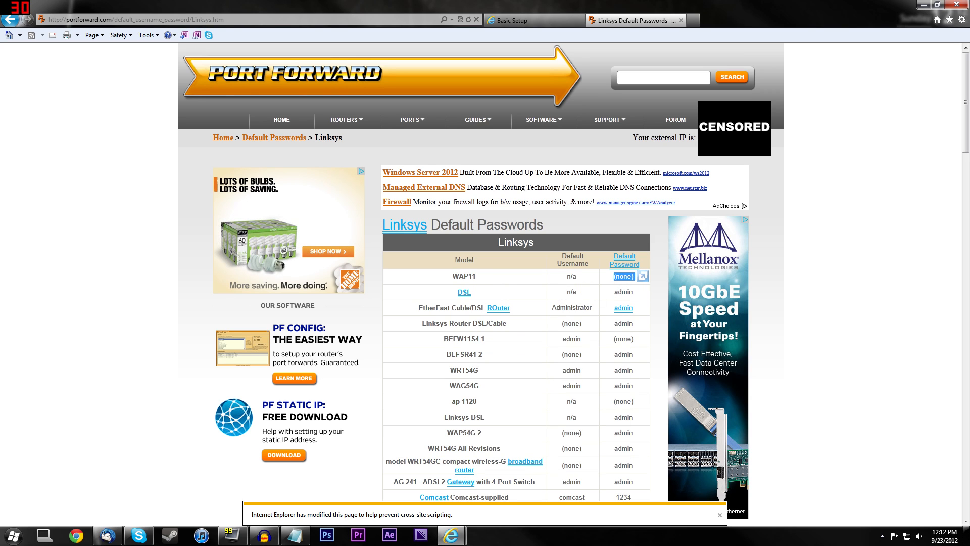
pyautogui.scroll(-3)
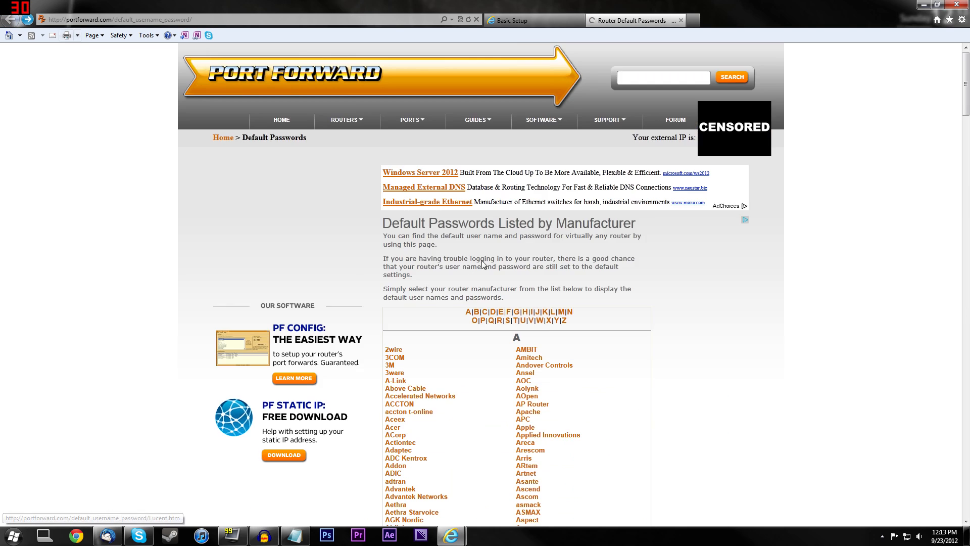
pyautogui.scroll(-3)
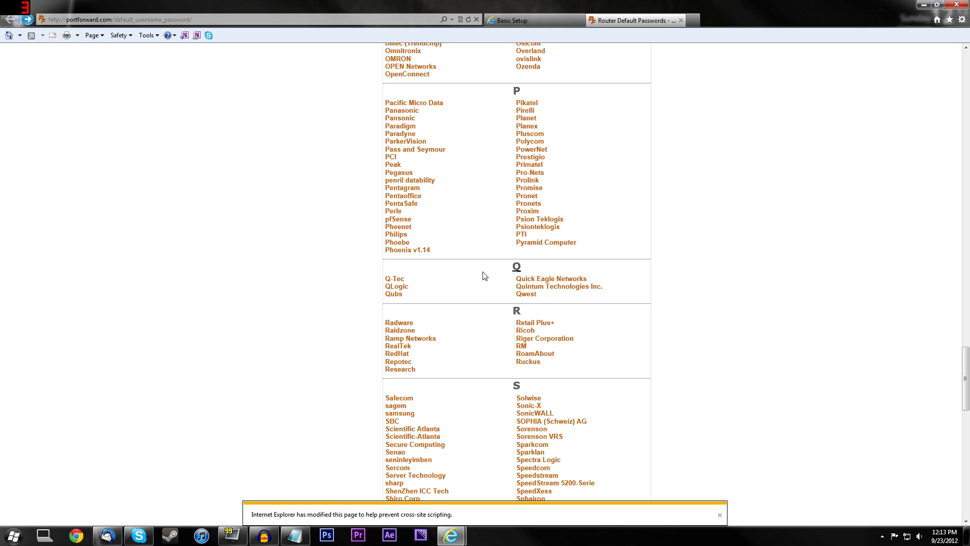
pyautogui.click(532, 20)
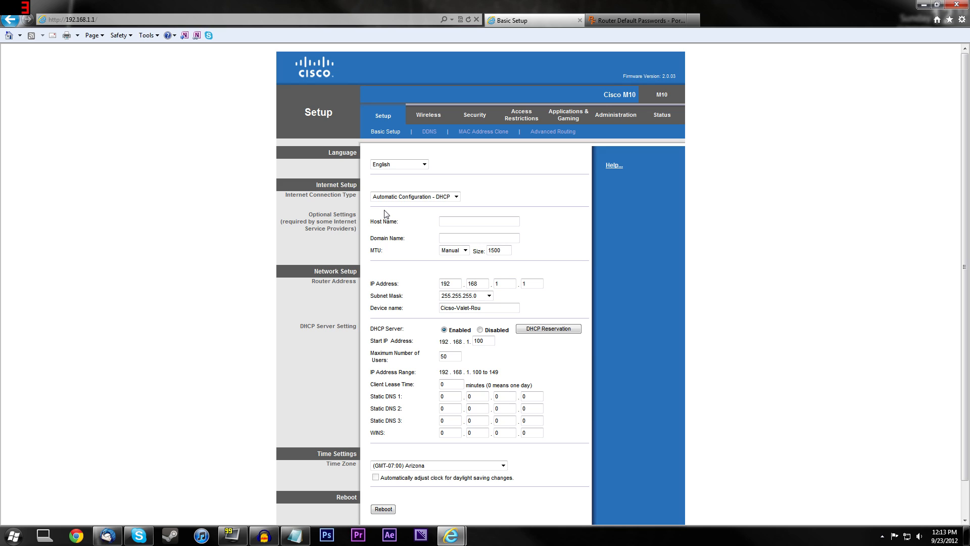
pyautogui.moveTo(417, 212)
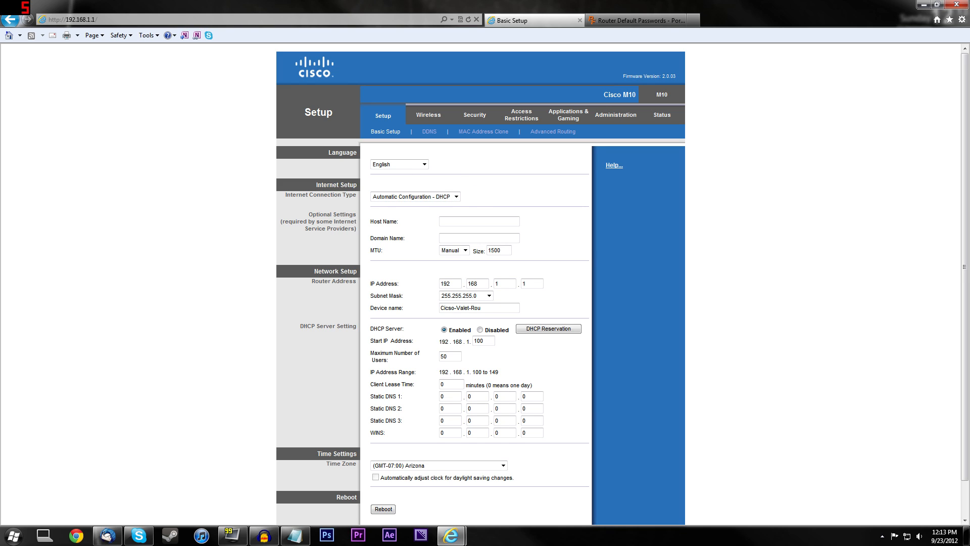
pyautogui.moveTo(405, 220)
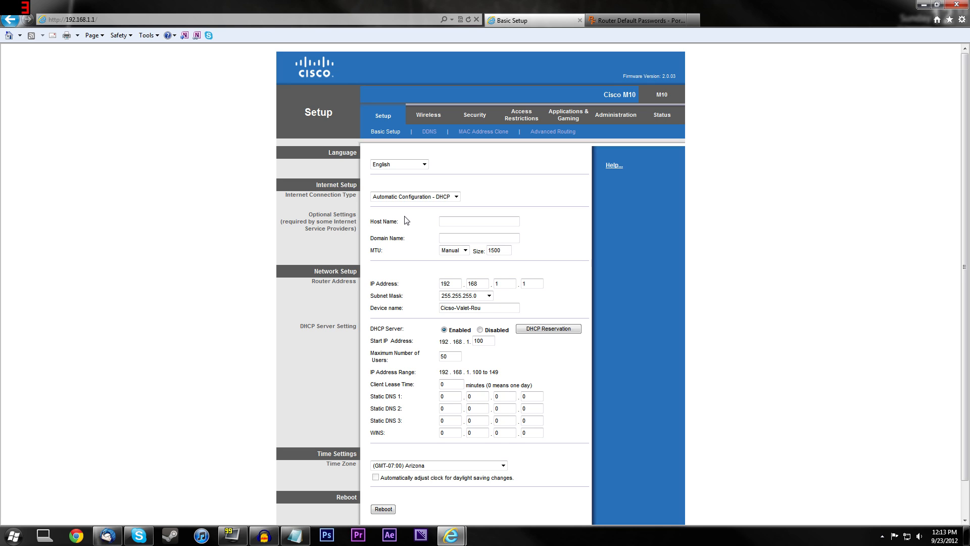
pyautogui.moveTo(584, 139)
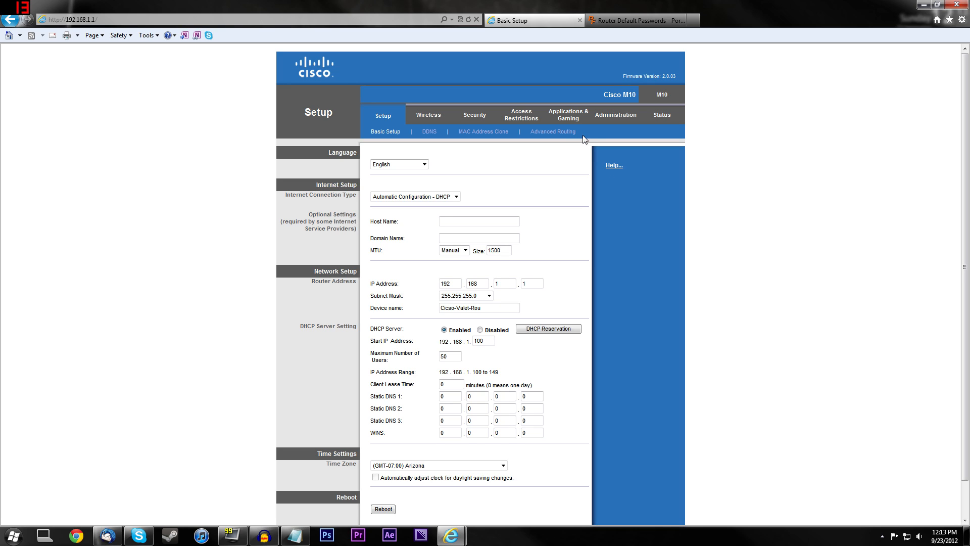
# Under Applications & Gaming, visit Port Range Forwarding briefly and return to Single Port Forwarding
pyautogui.click(567, 115)
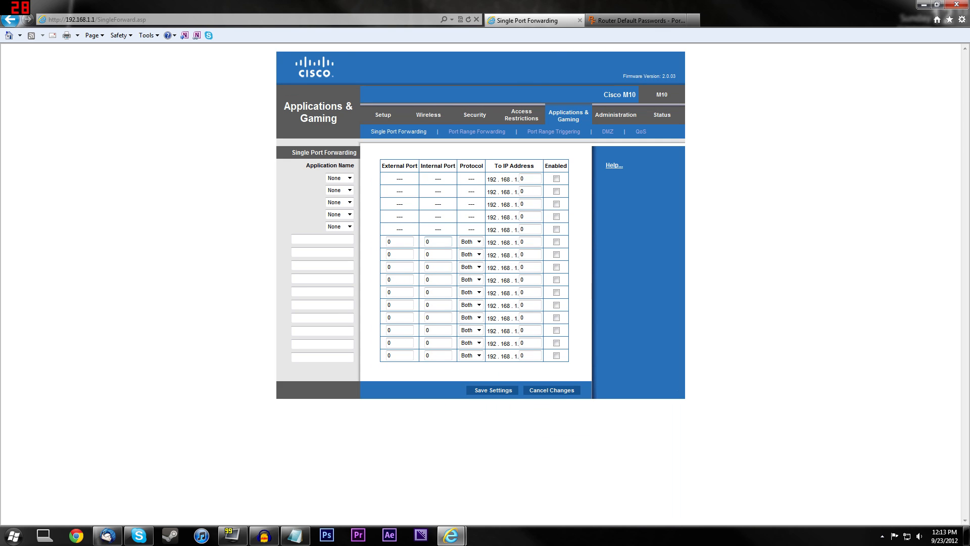
pyautogui.moveTo(449, 240)
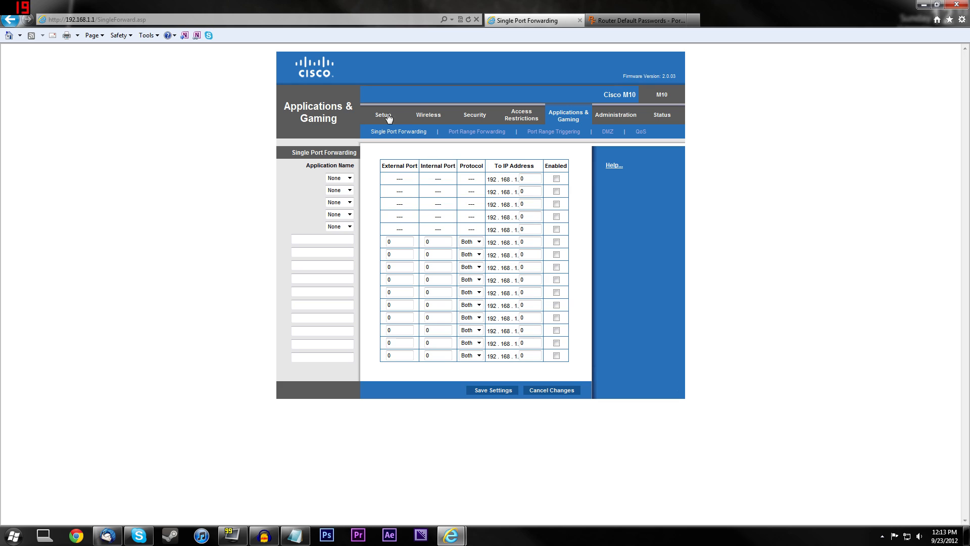
pyautogui.click(476, 132)
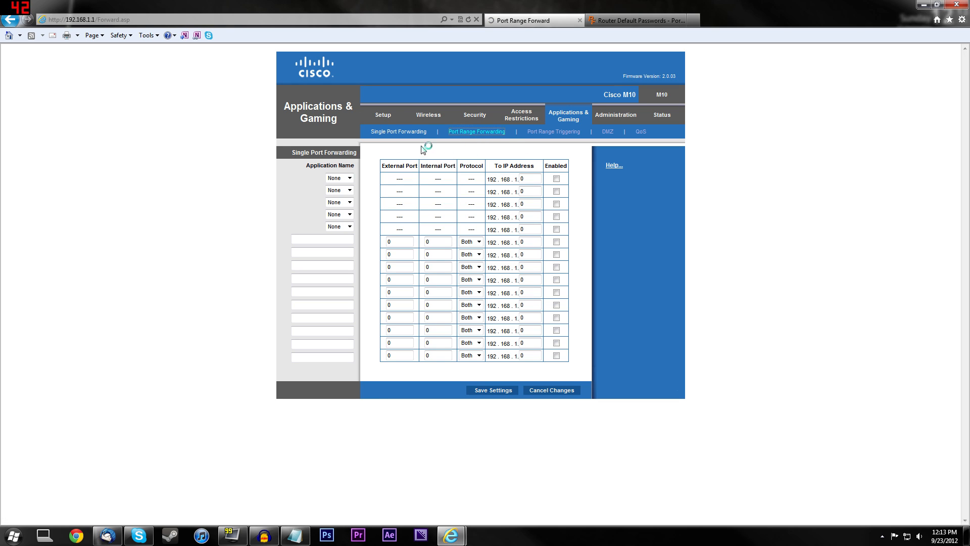
pyautogui.click(399, 131)
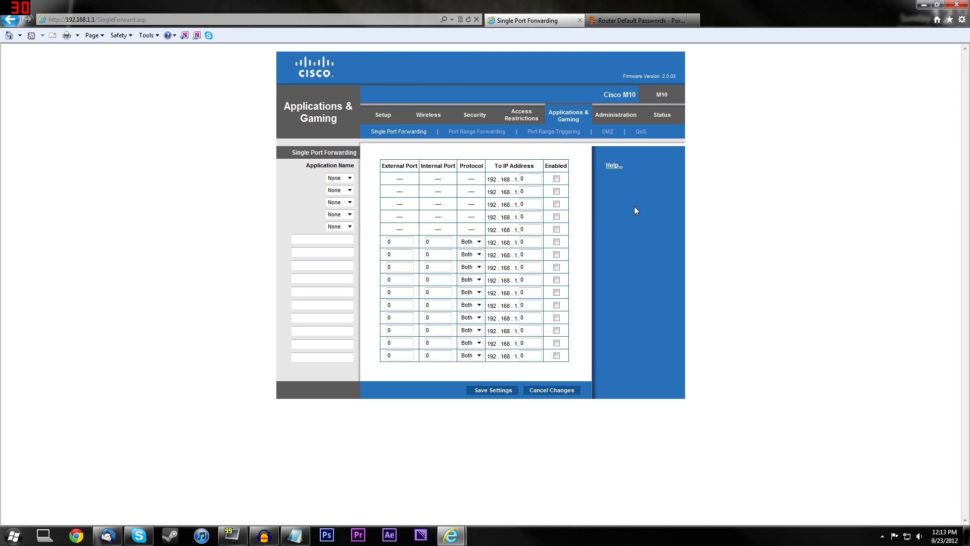
pyautogui.moveTo(574, 240)
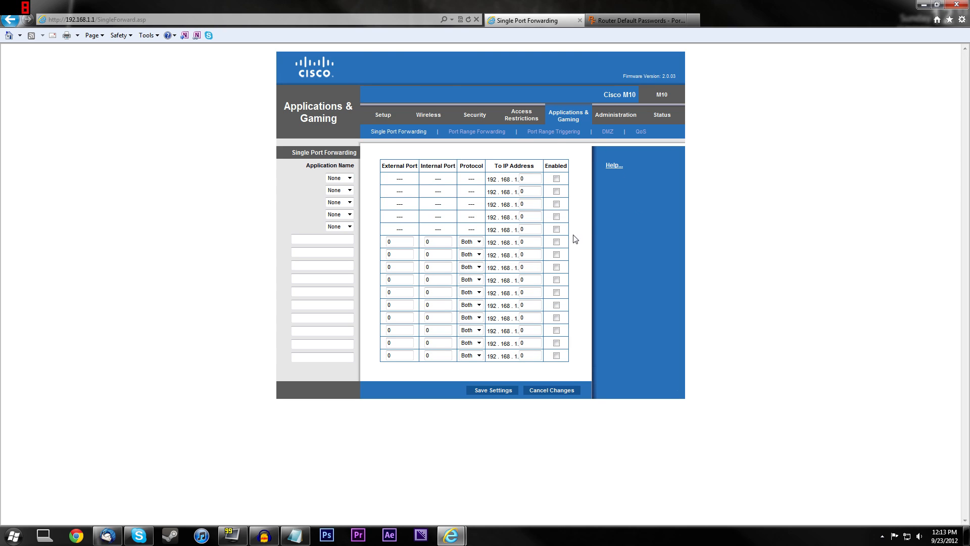
# Add a forwarding rule named Minecraft with external and internal port 25565, protocol Both, then bring up the IP notes
pyautogui.click(321, 239)
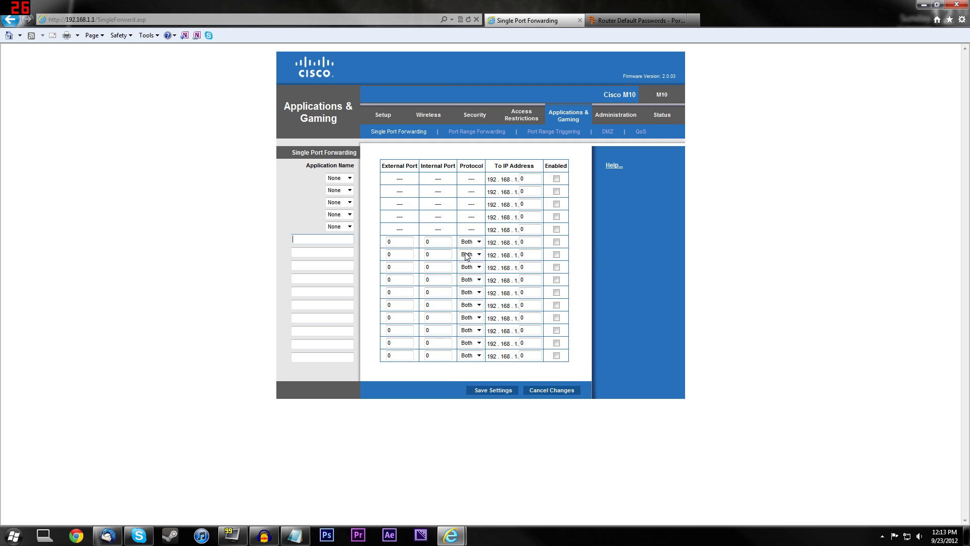
pyautogui.write('Min')
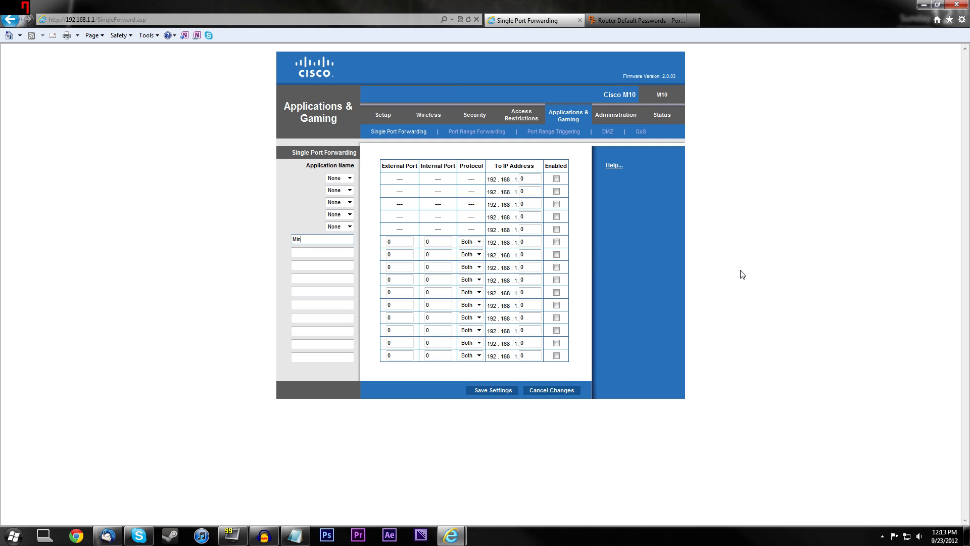
pyautogui.write('ecraft')
pyautogui.click(399, 242)
pyautogui.write('2556')
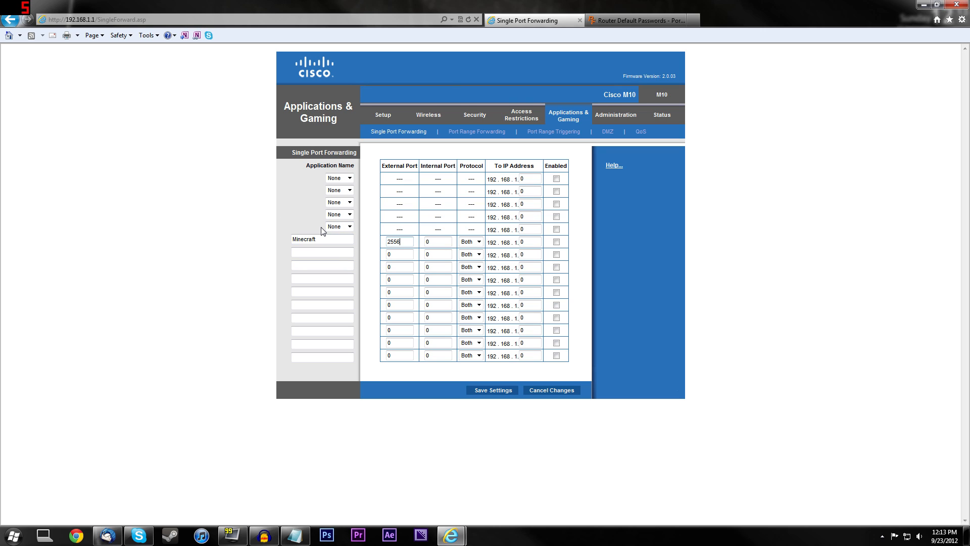
pyautogui.write('5')
pyautogui.click(436, 241)
pyautogui.write('2')
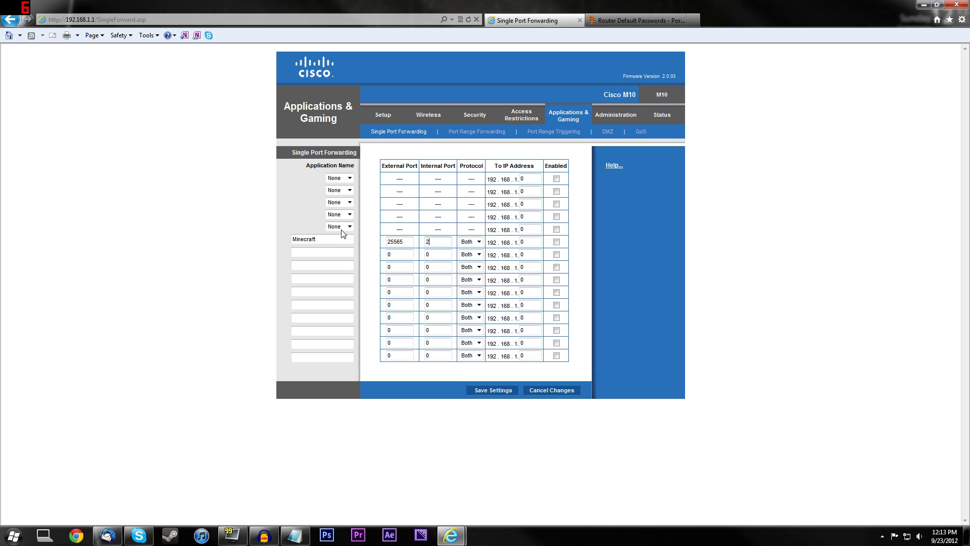
pyautogui.write('5565')
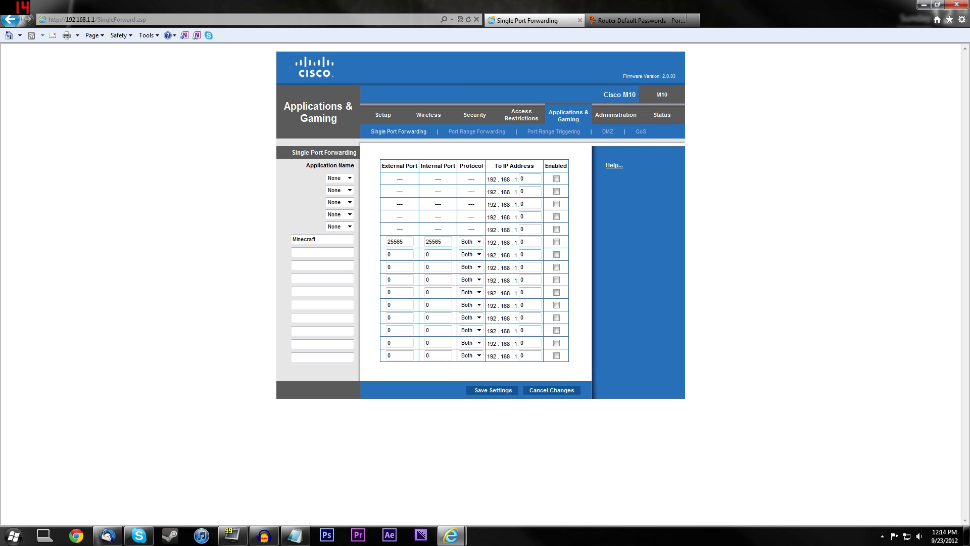
pyautogui.click(470, 242)
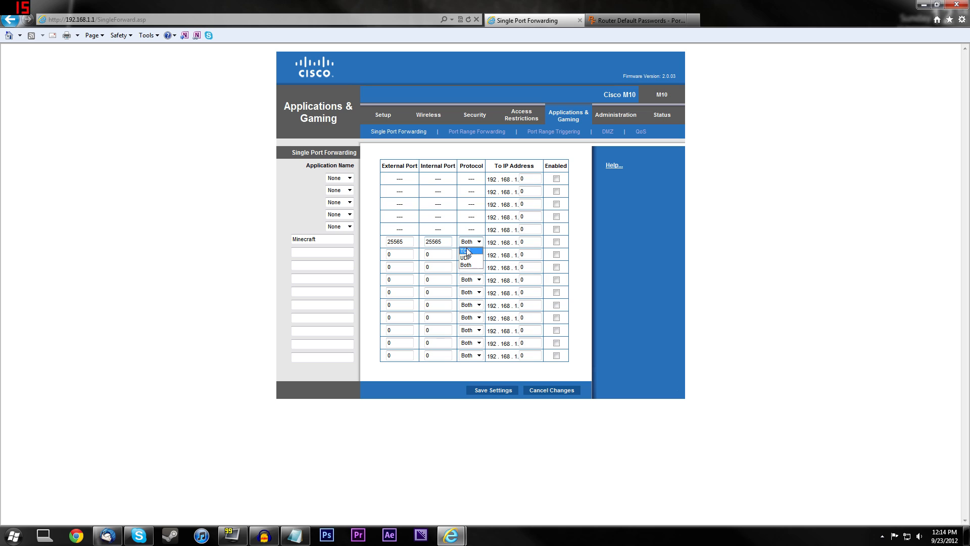
pyautogui.click(470, 264)
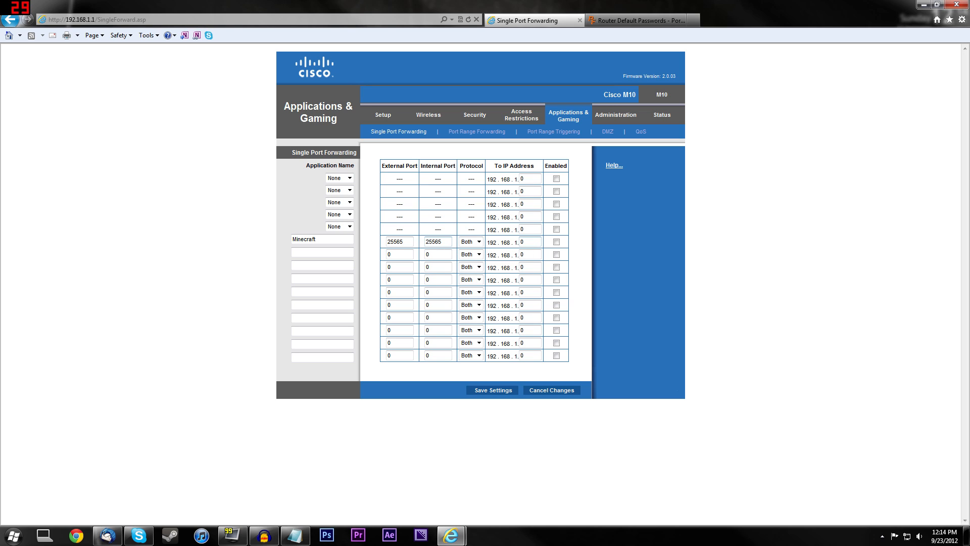
pyautogui.click(525, 241)
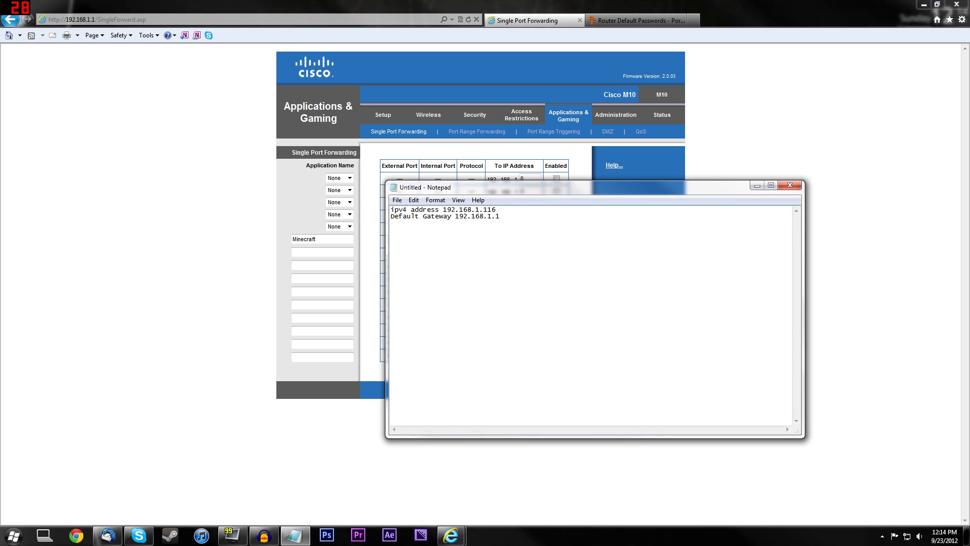
# Point the Minecraft rule to 192.168.1.116 and tick Enabled
pyautogui.doubleClick(467, 210)
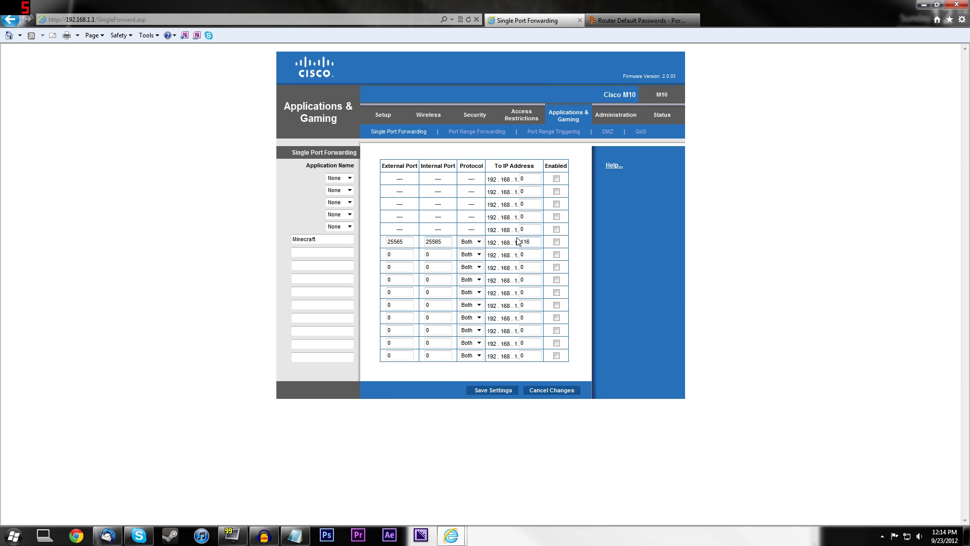
pyautogui.click(555, 242)
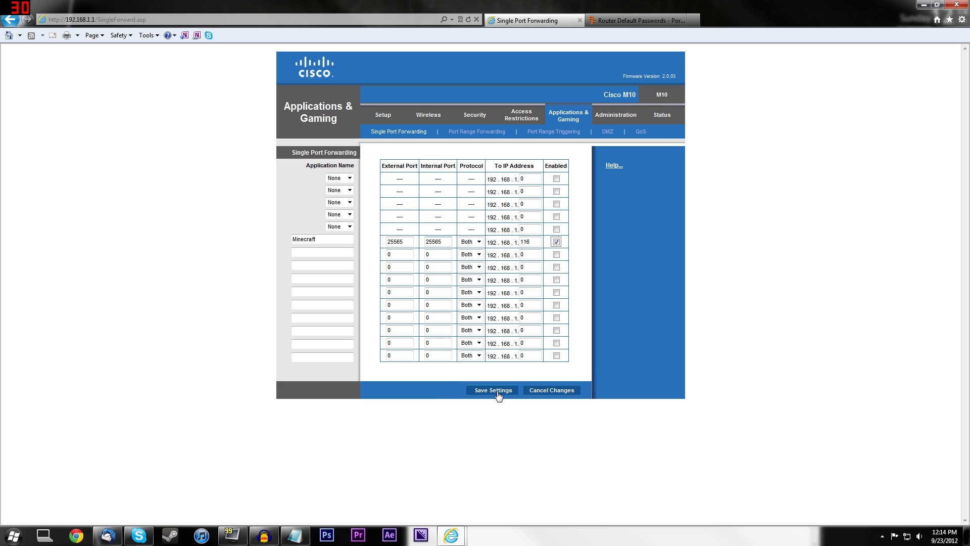
# Save the forwarding settings and continue past the 'Settings are successful' page
pyautogui.click(492, 390)
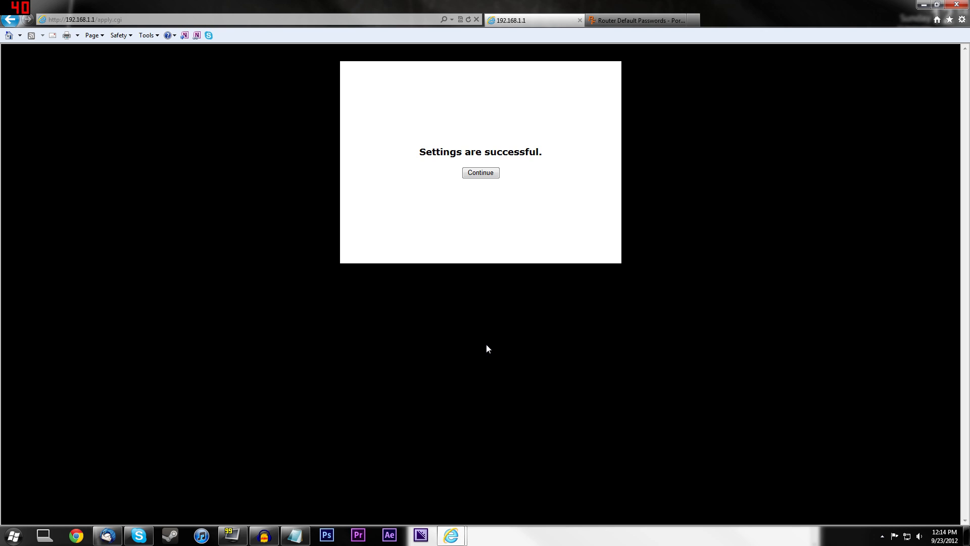
pyautogui.click(480, 173)
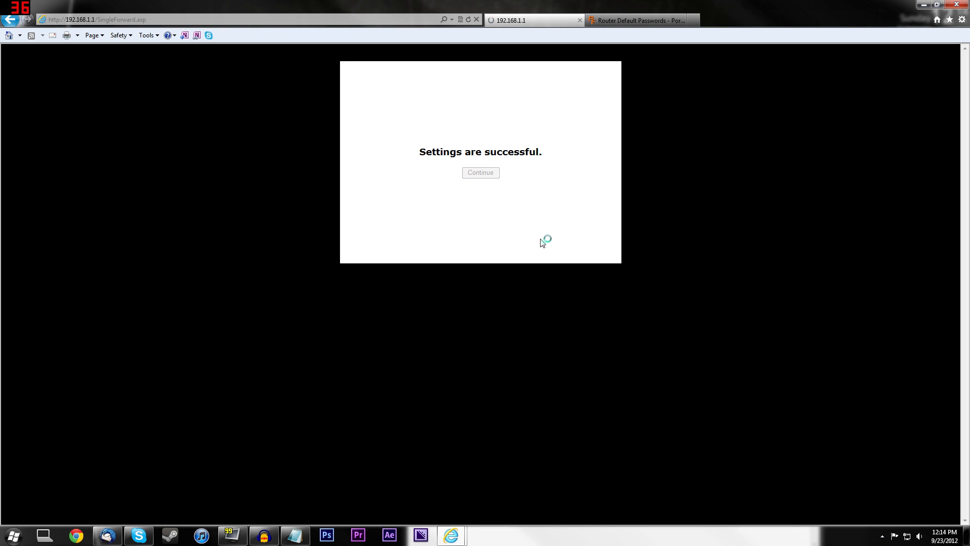
pyautogui.click(481, 172)
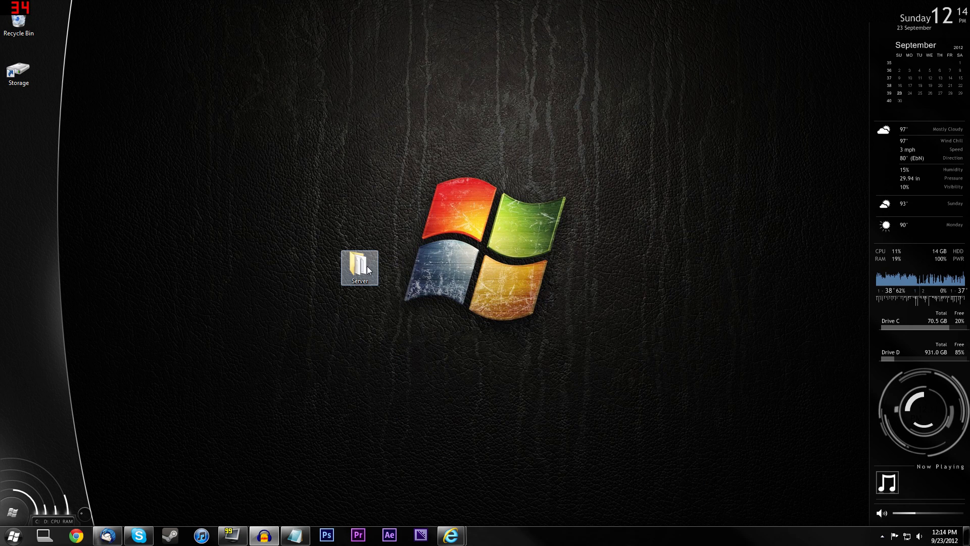
# Open the Server folder on the desktop and launch Minecraft 1.3.2
pyautogui.doubleClick(359, 268)
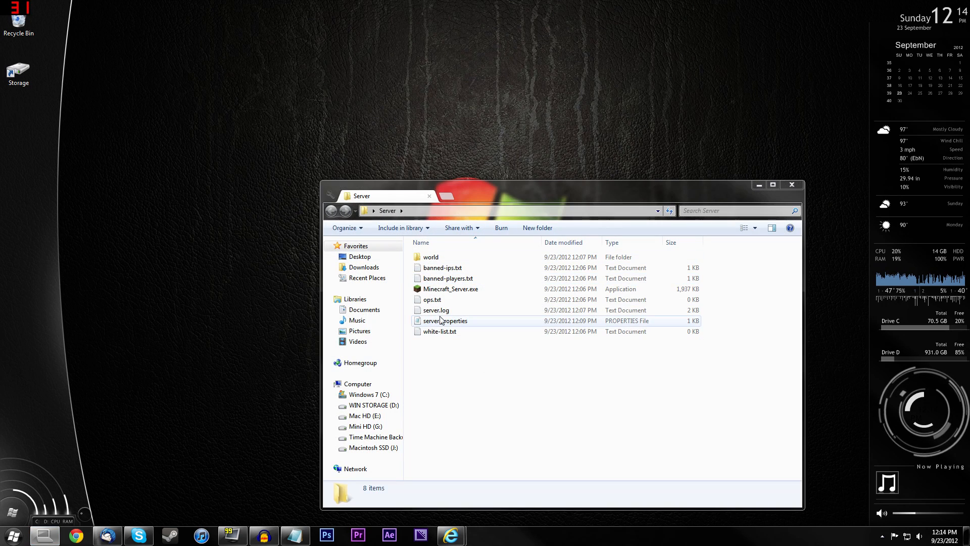
pyautogui.doubleClick(450, 289)
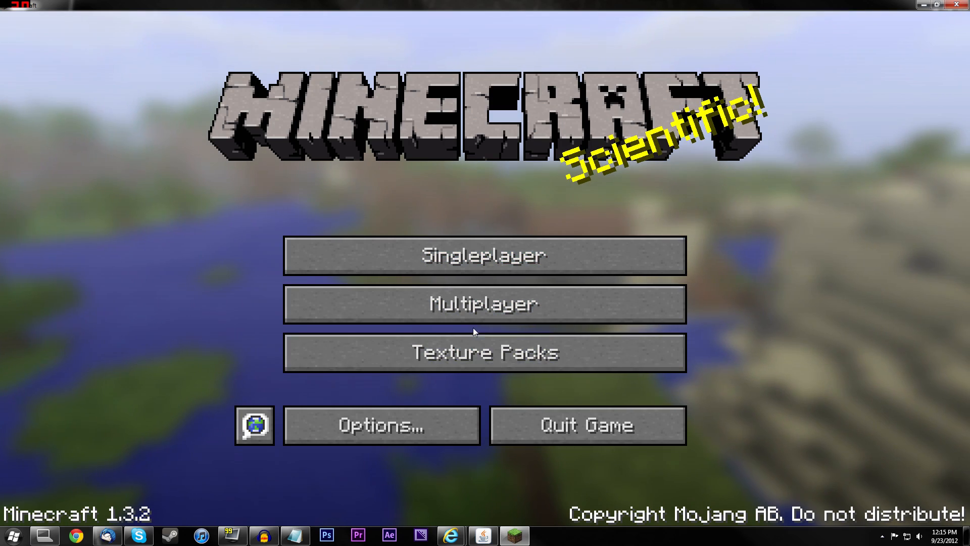
pyautogui.moveTo(374, 304)
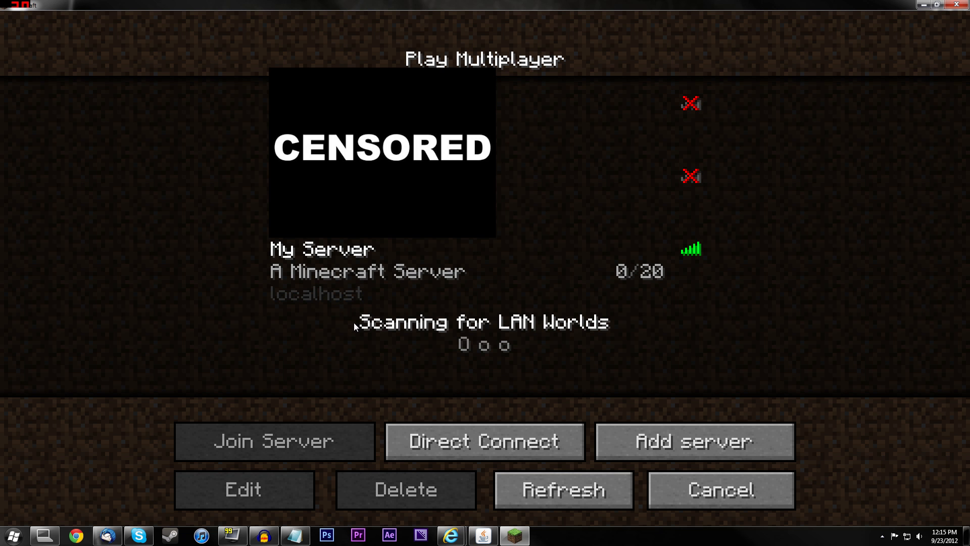
# Replace the old entry with a new server named My Server at address localhost
pyautogui.click(404, 490)
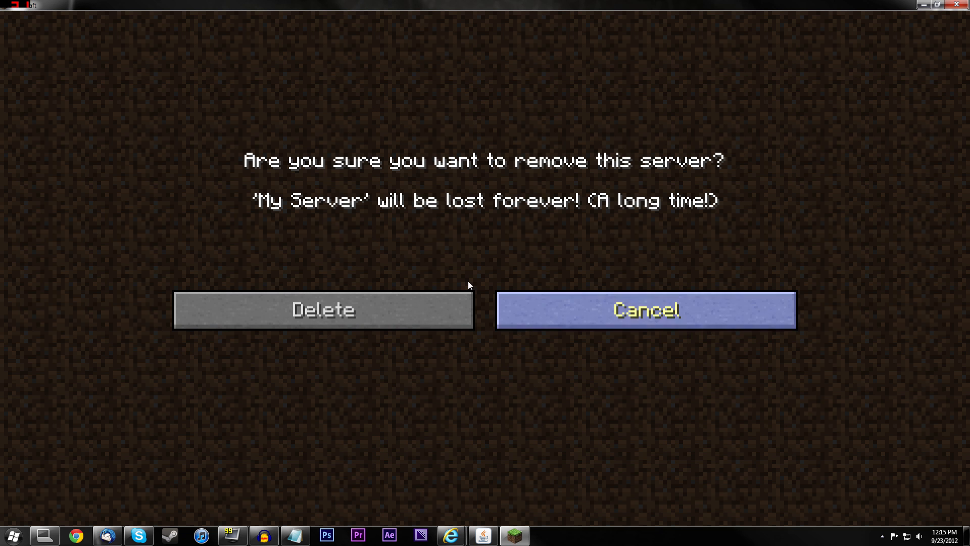
pyautogui.click(646, 310)
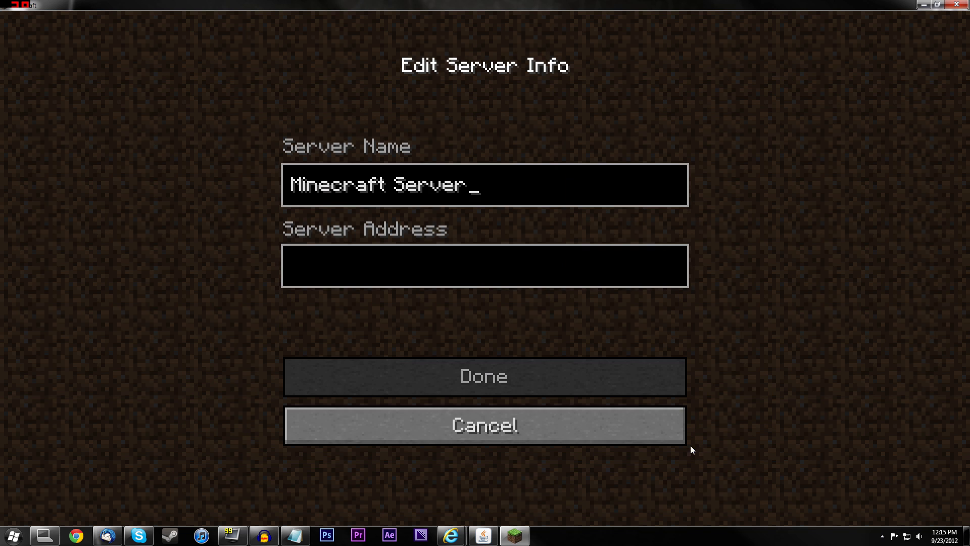
pyautogui.press('Backspace')
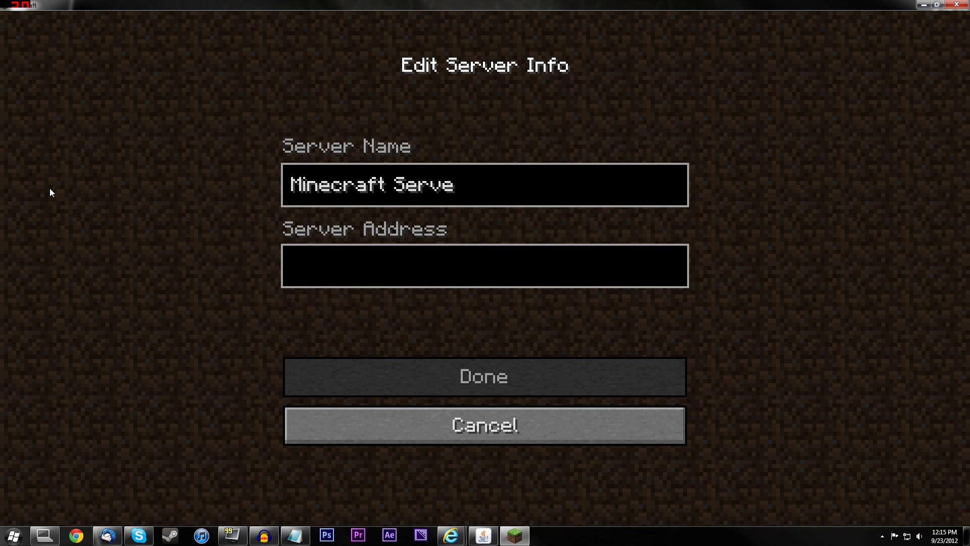
pyautogui.write('MY')
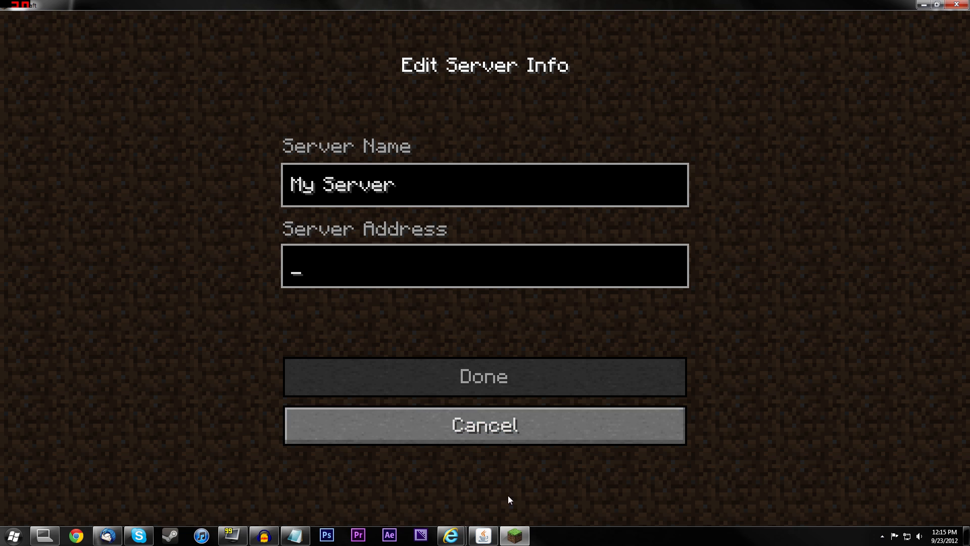
pyautogui.write('local')
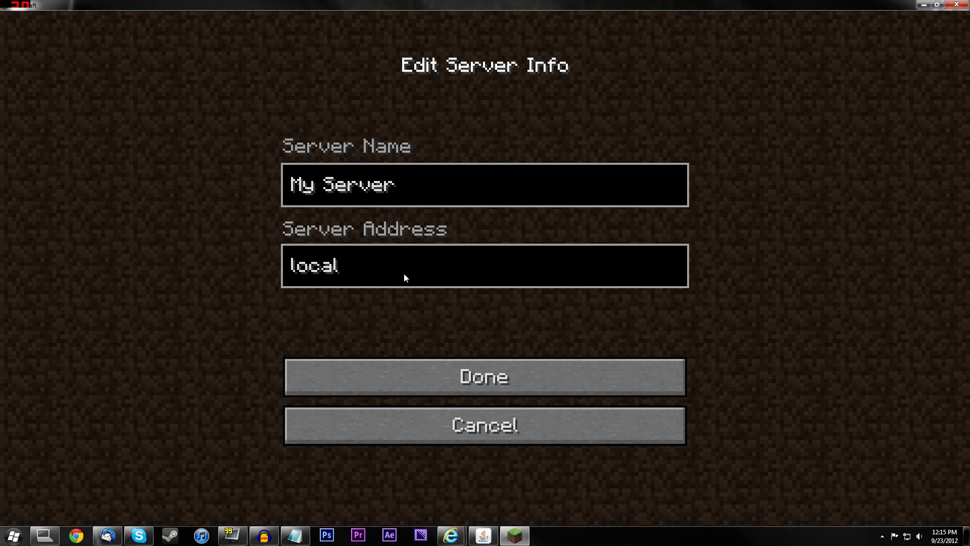
pyautogui.write('host')
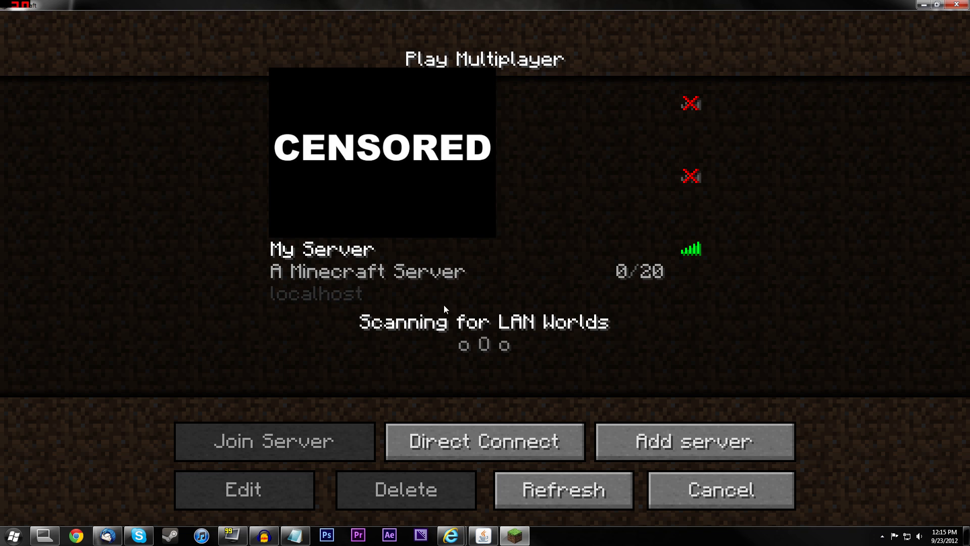
# Join My Server from the multiplayer list and enter its grassy world
pyautogui.click(370, 271)
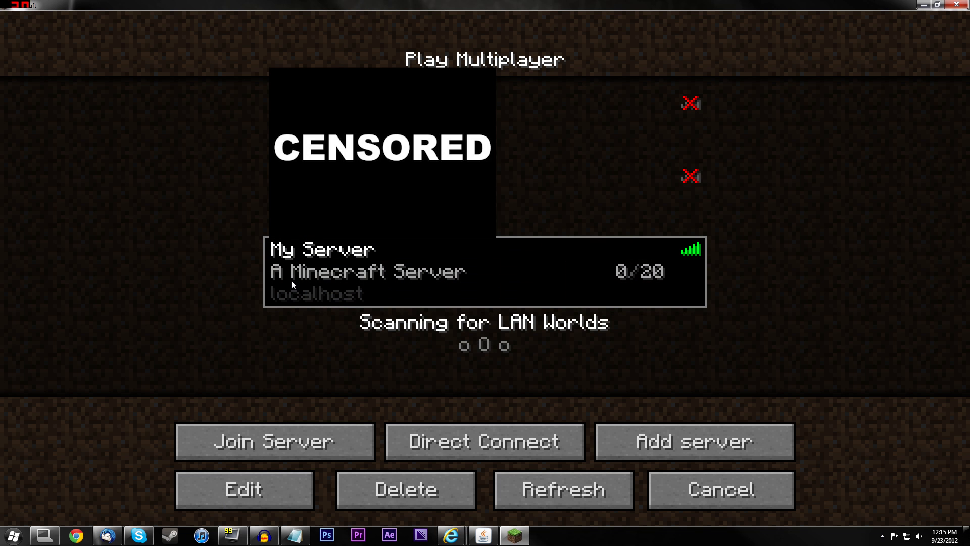
pyautogui.moveTo(494, 280)
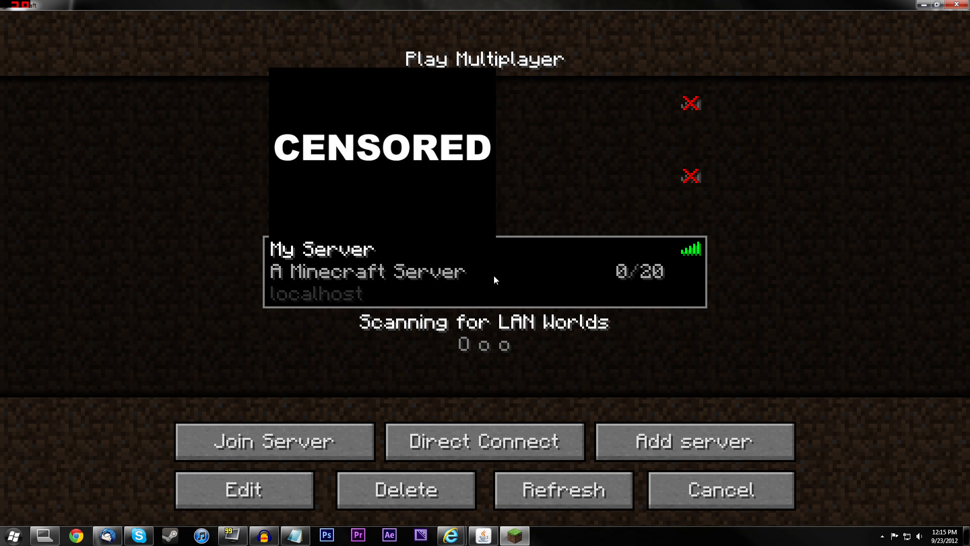
pyautogui.click(274, 441)
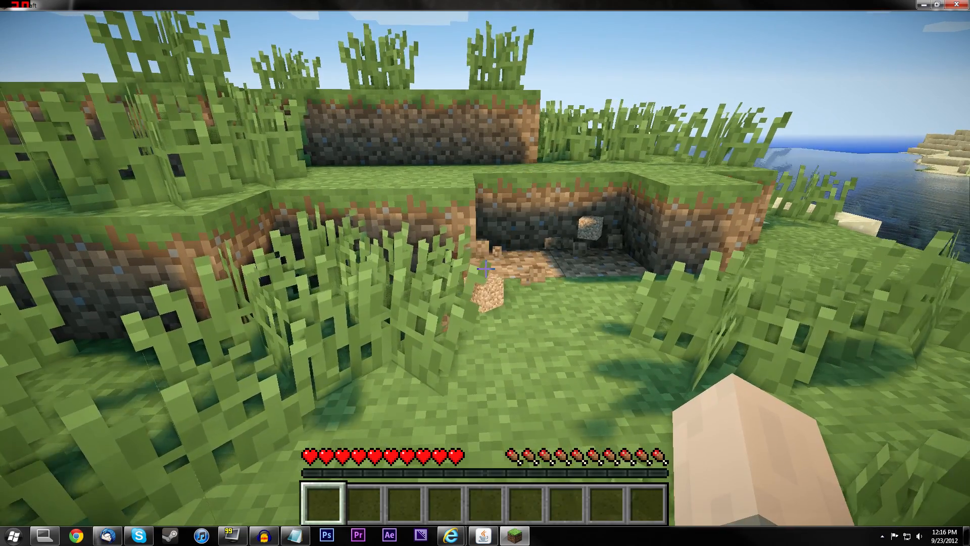
# Op the player Minituff from the server console, then return to the game
pyautogui.press('Escape')
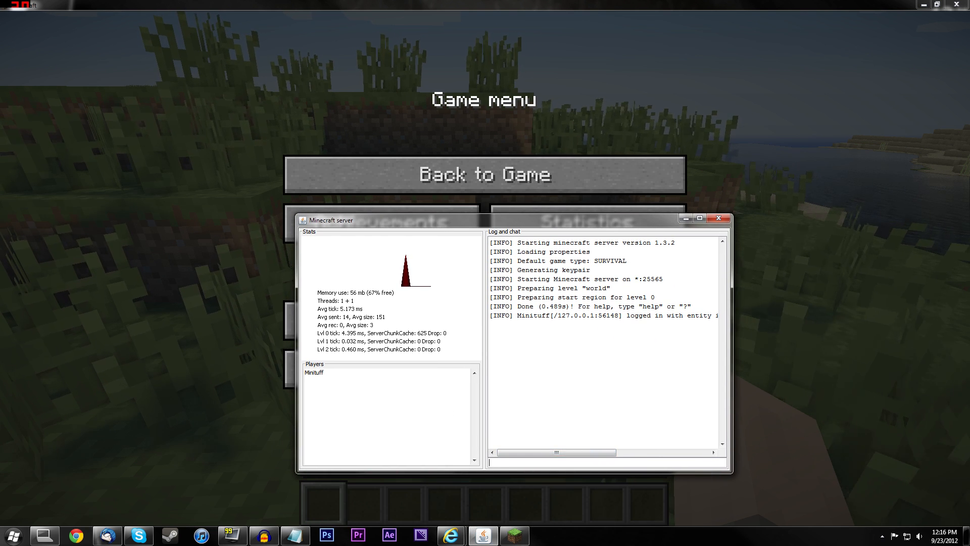
pyautogui.write('op')
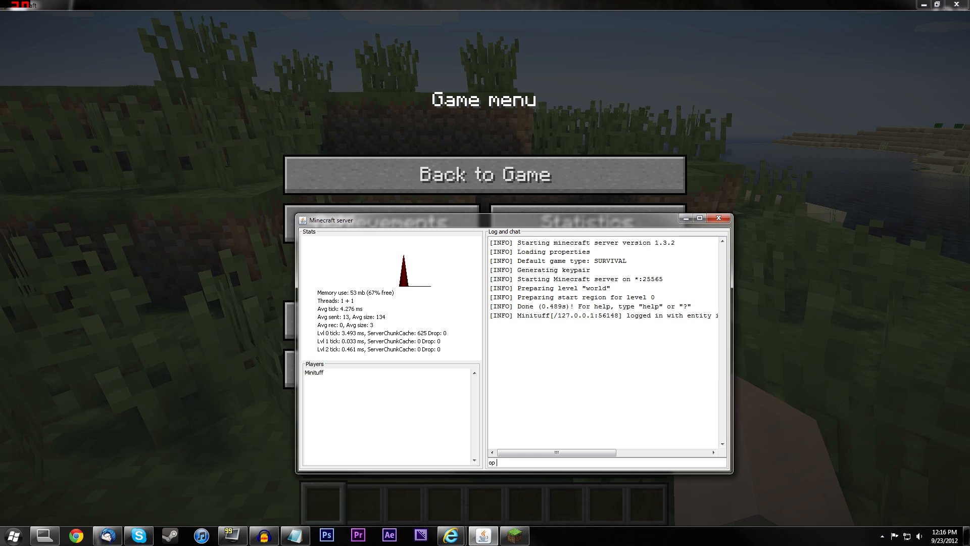
pyautogui.write('M')
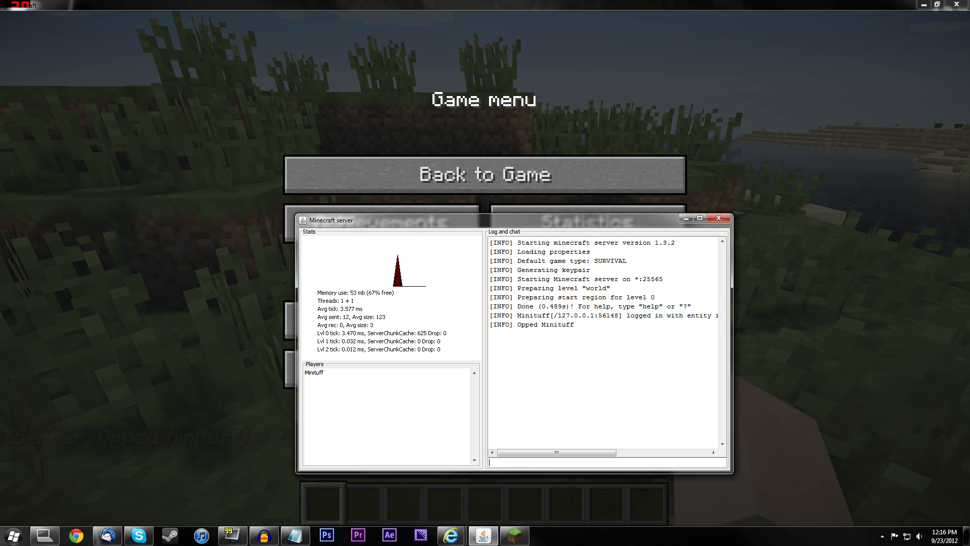
pyautogui.click(484, 173)
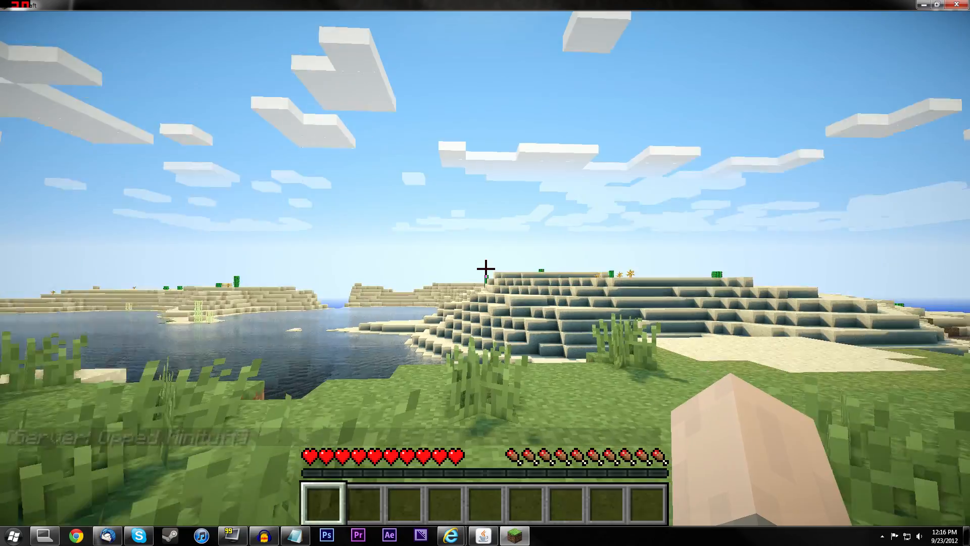
pyautogui.moveTo(485, 269)
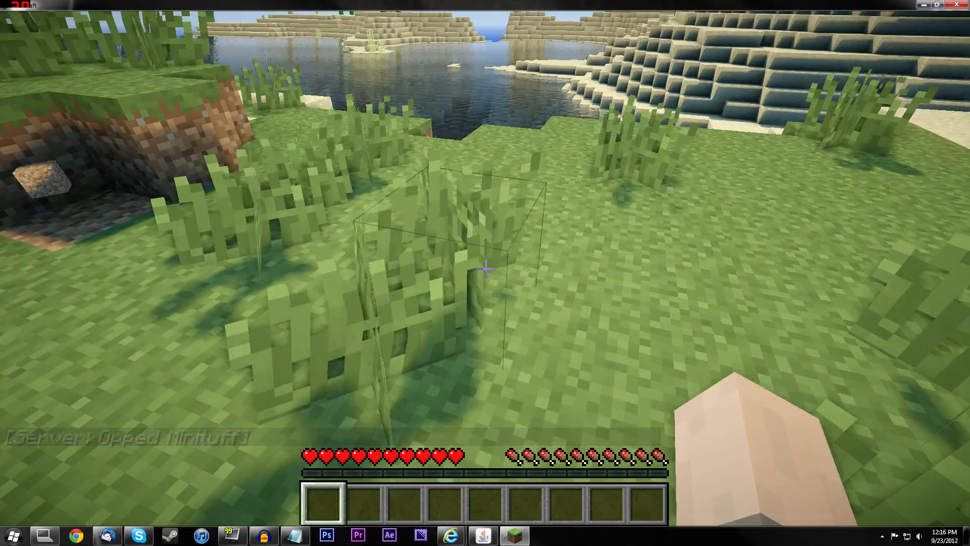
pyautogui.moveTo(485, 269)
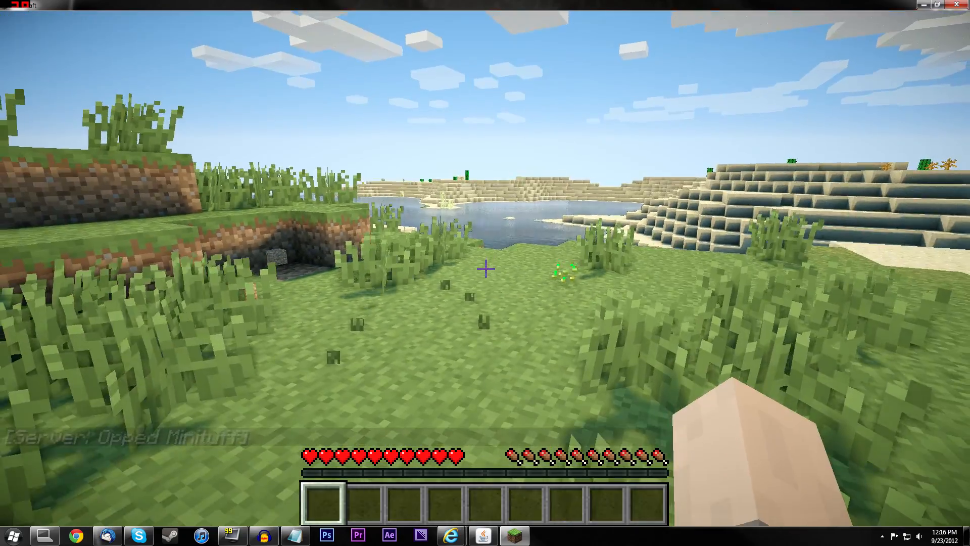
pyautogui.moveTo(485, 266)
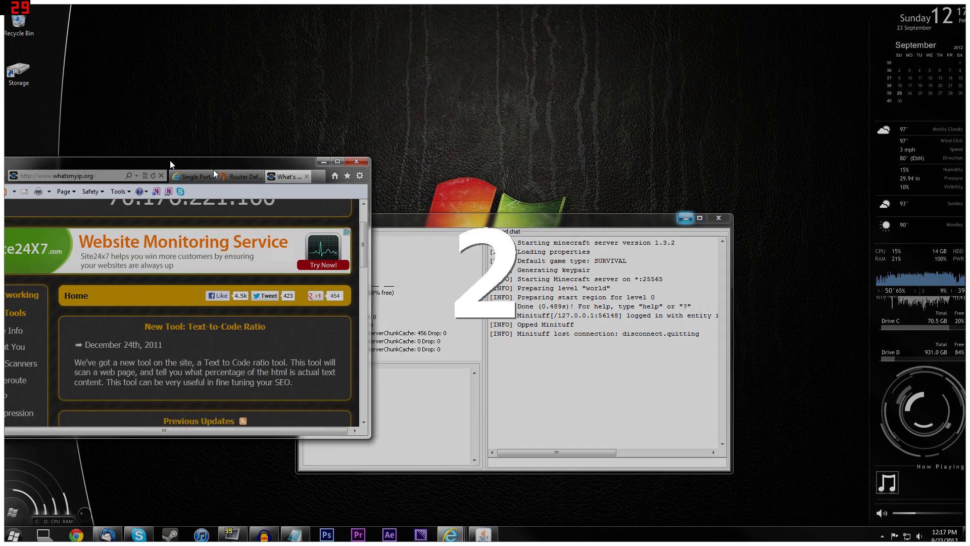
# Maximize the WhatIsMyIP.org window and scroll up to the 'Your IP Address is' line
pyautogui.click(337, 162)
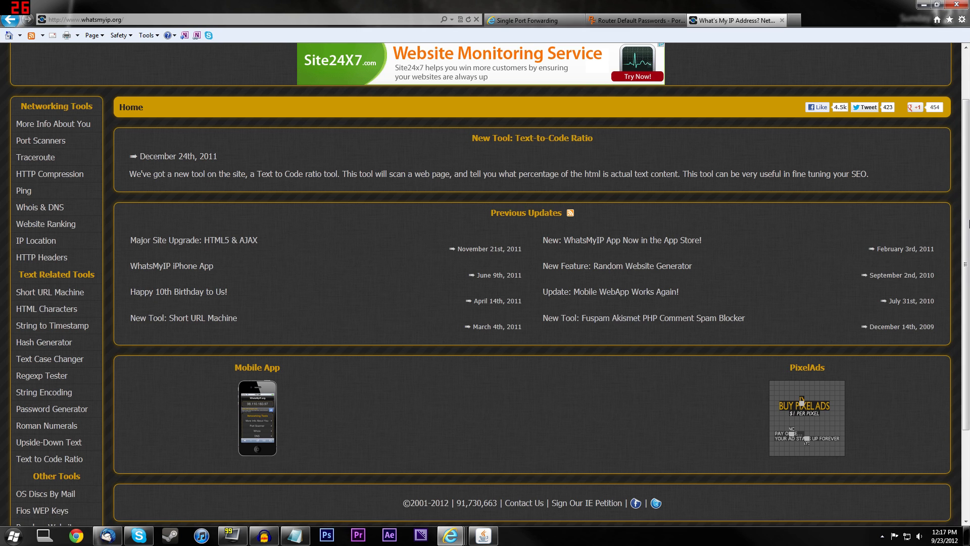
pyautogui.scroll(3)
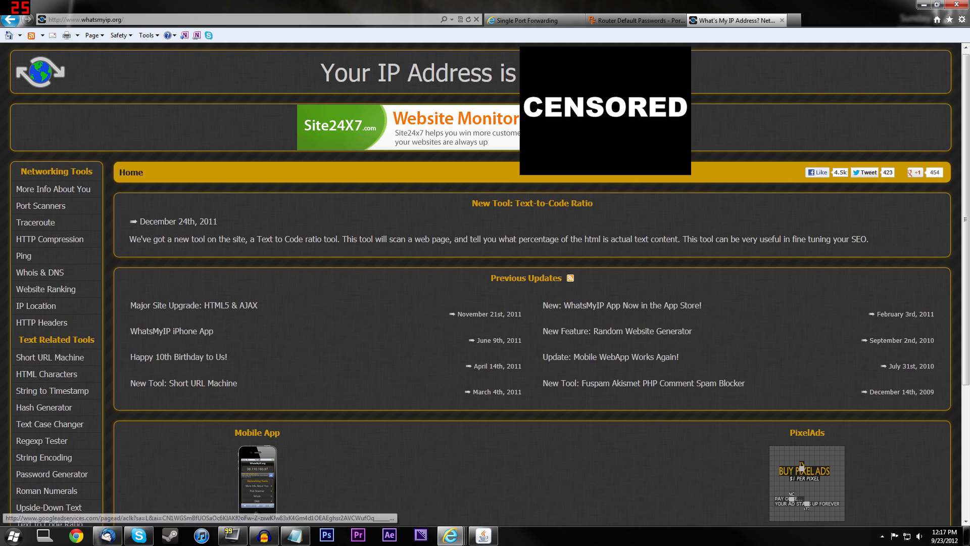
pyautogui.moveTo(721, 79)
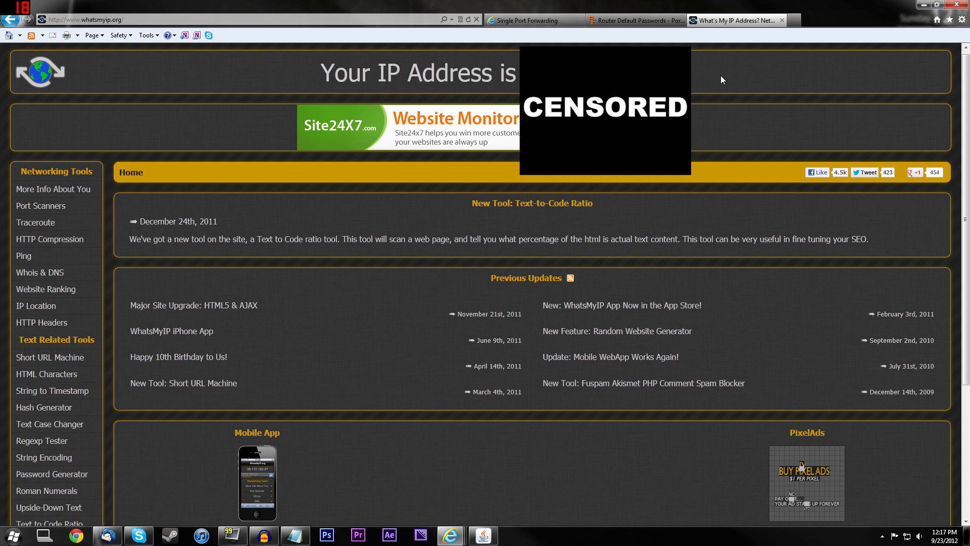
pyautogui.moveTo(299, 78)
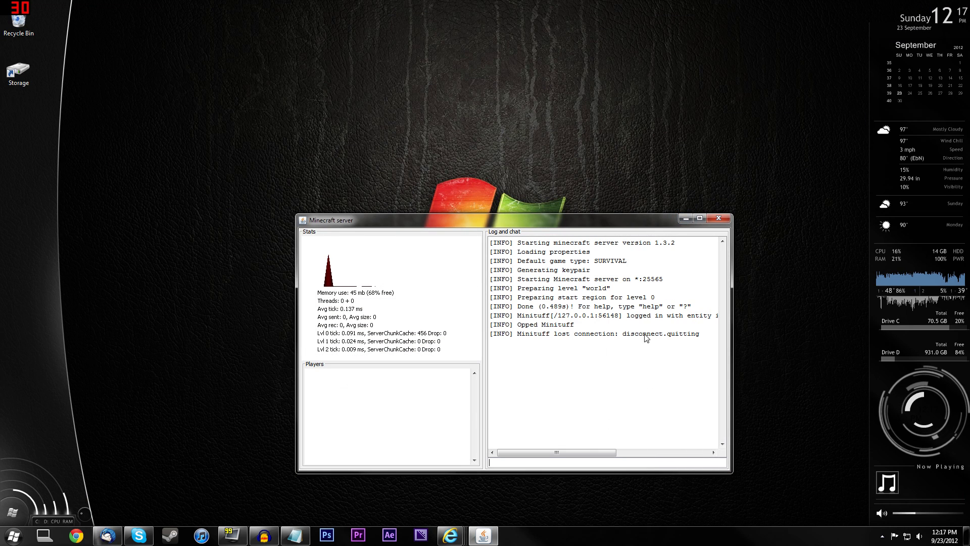
pyautogui.moveTo(501, 409)
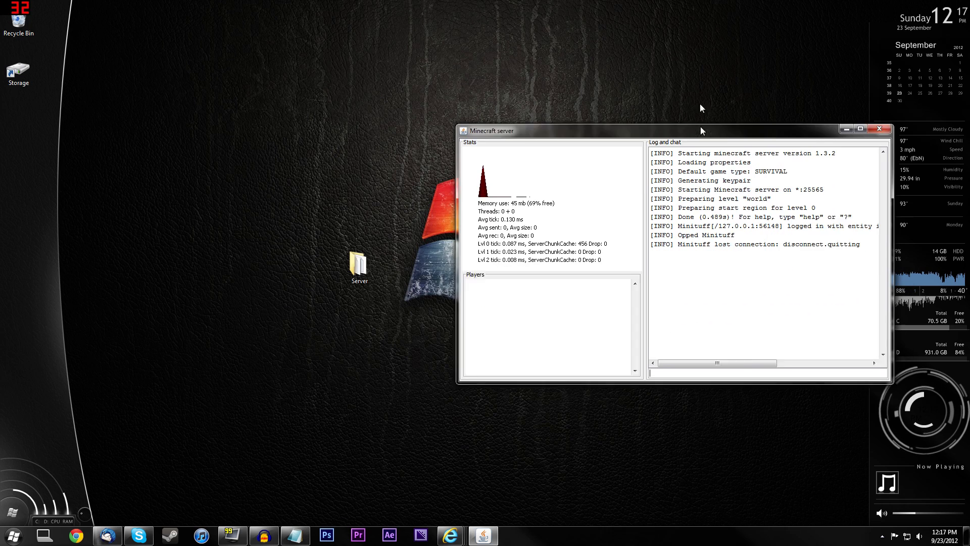
# Open the Server folder listing the world folder and server files
pyautogui.doubleClick(359, 264)
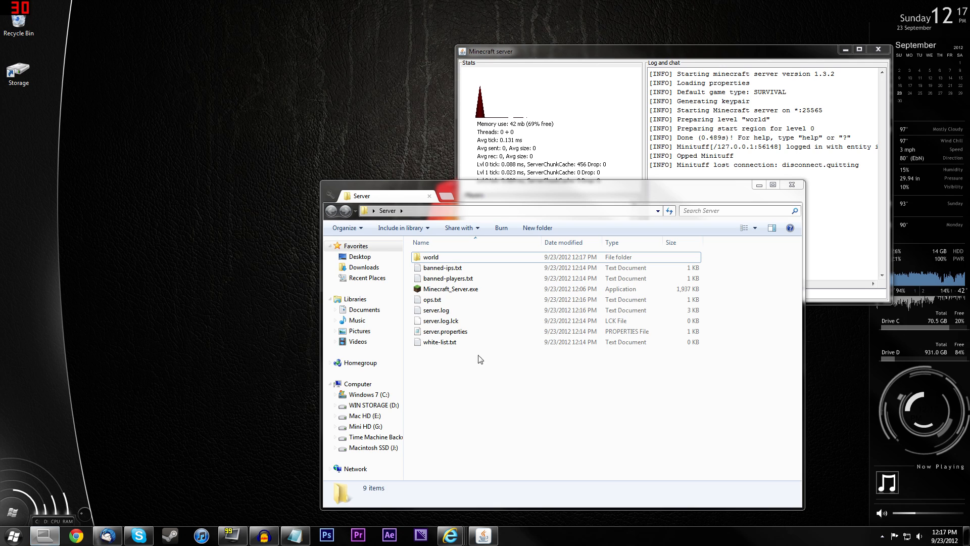
pyautogui.moveTo(468, 440)
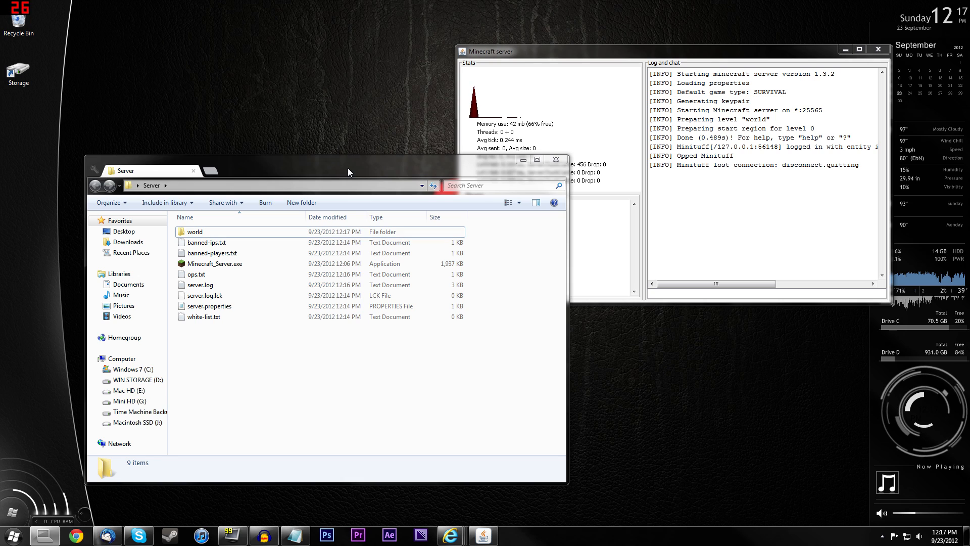
pyautogui.moveTo(286, 285)
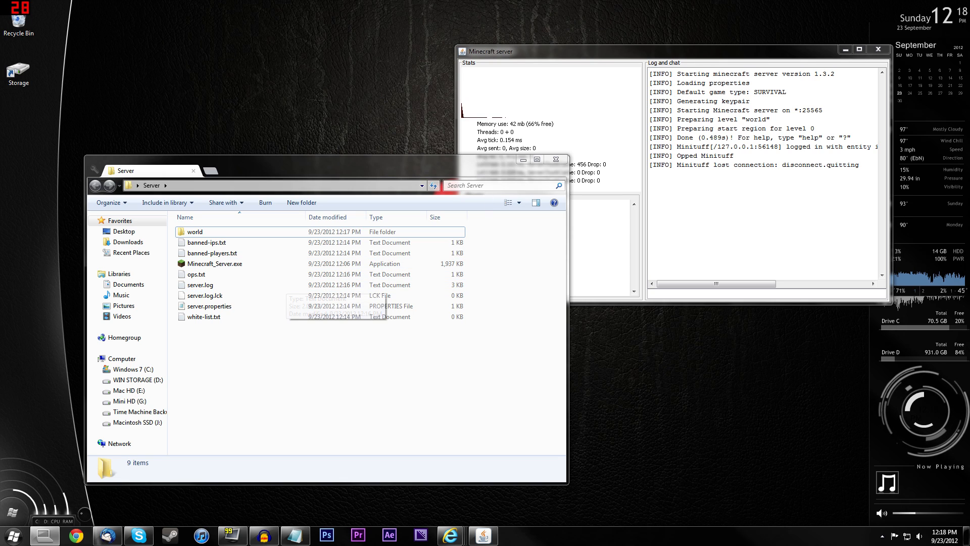
pyautogui.moveTo(331, 209)
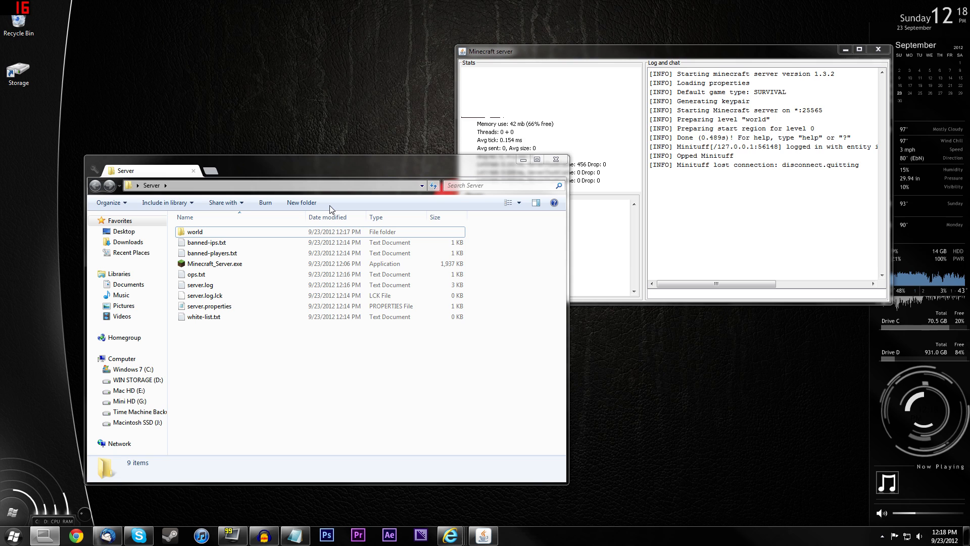